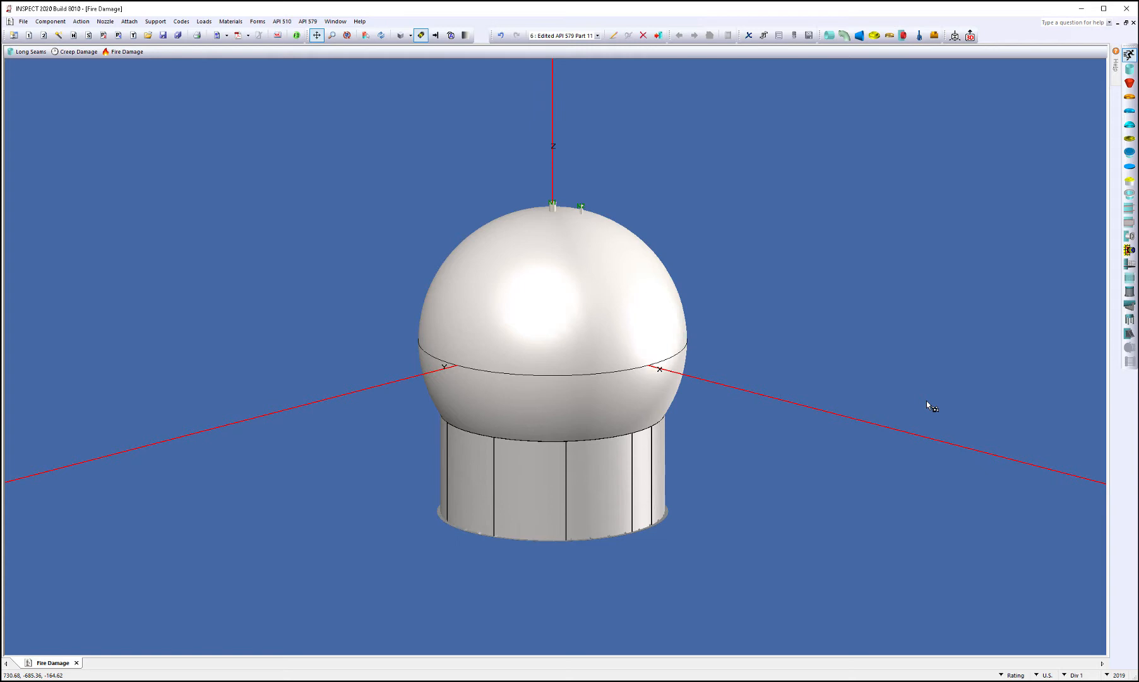
mouse_move(439, 450)
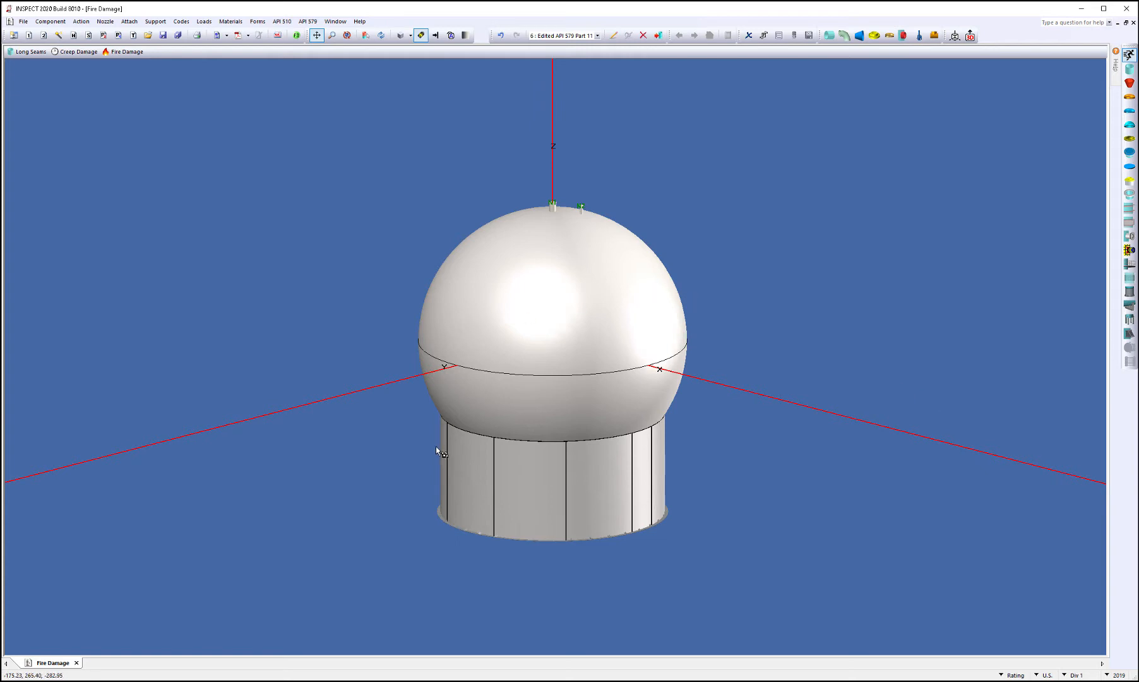
mouse_move(245, 356)
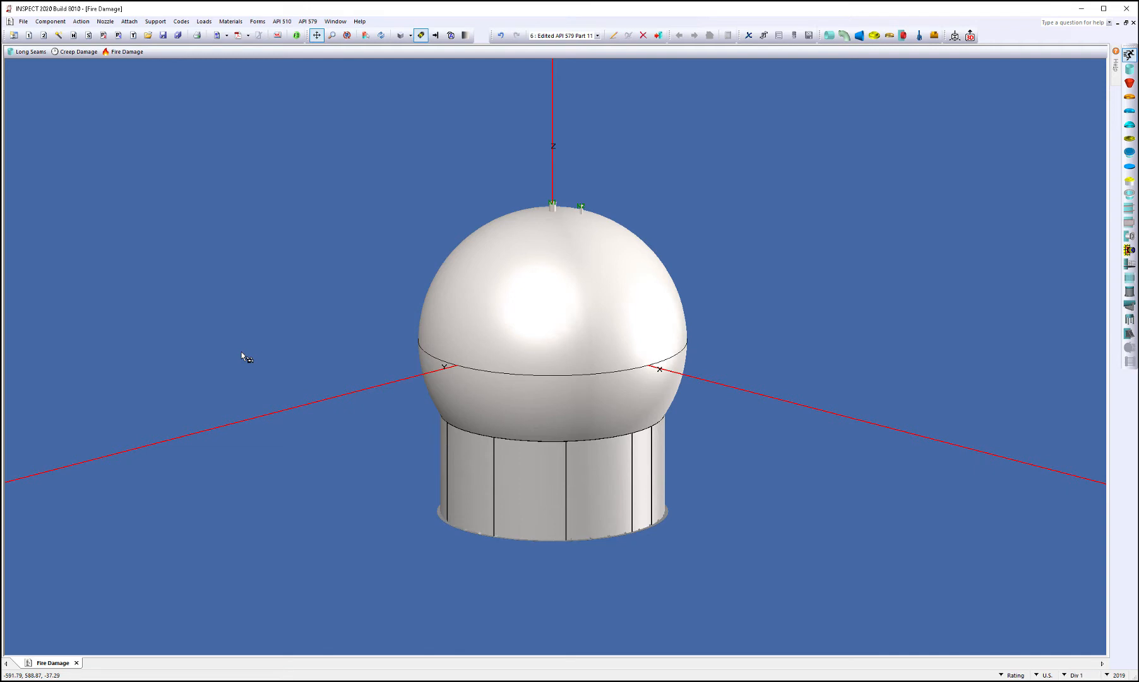
mouse_move(332, 314)
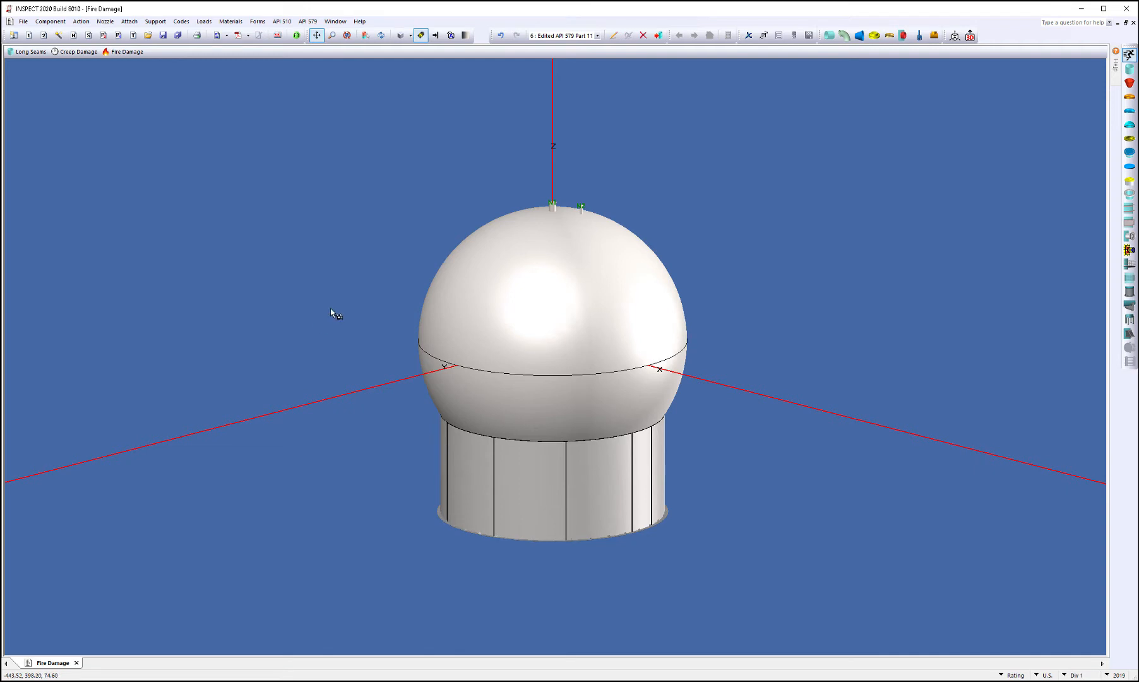
mouse_move(307, 262)
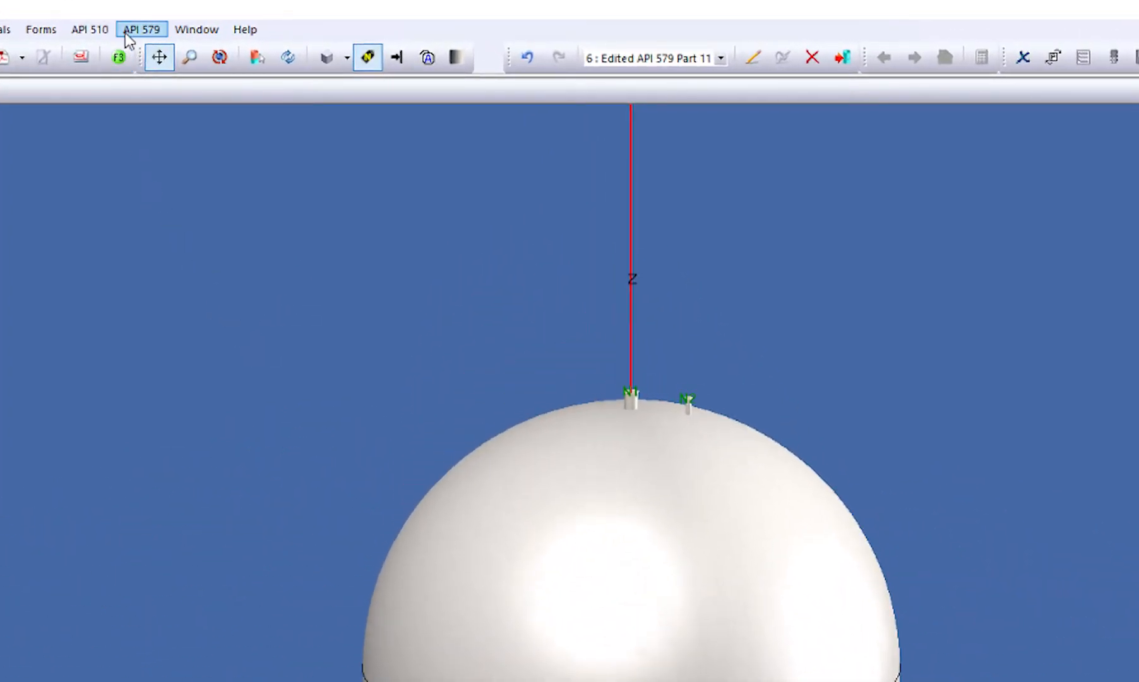
Open the vessel's Fire Damage assessment for the 2007/02/16 occurrence, showing Zone I passing Level 1
click(141, 29)
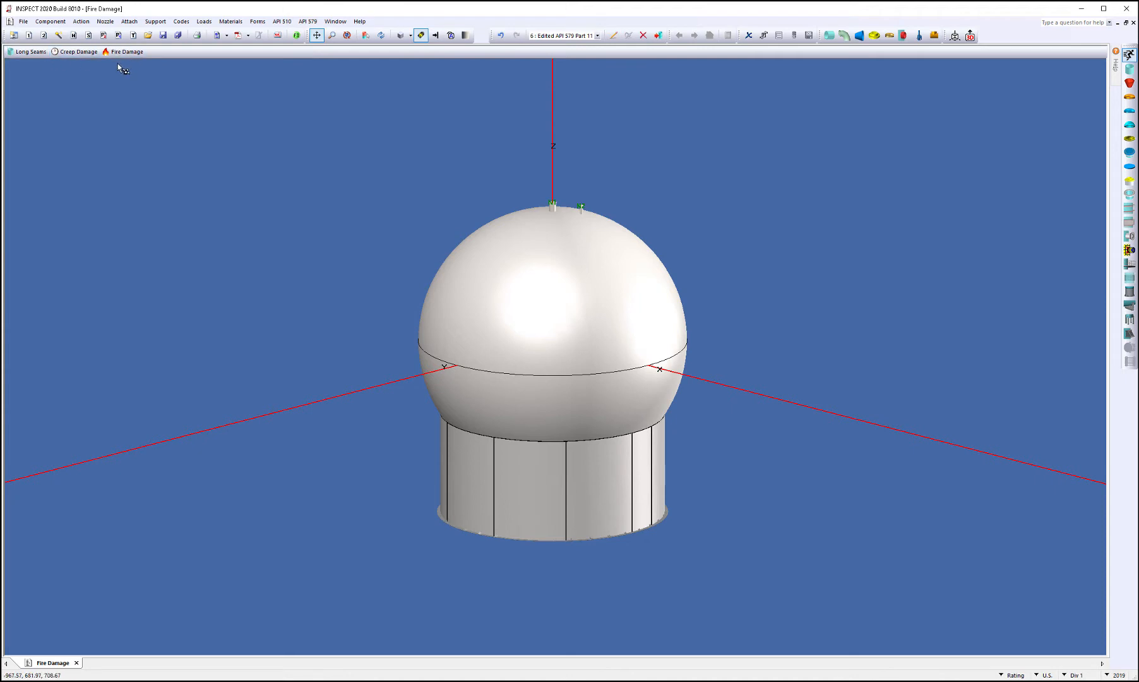
click(77, 52)
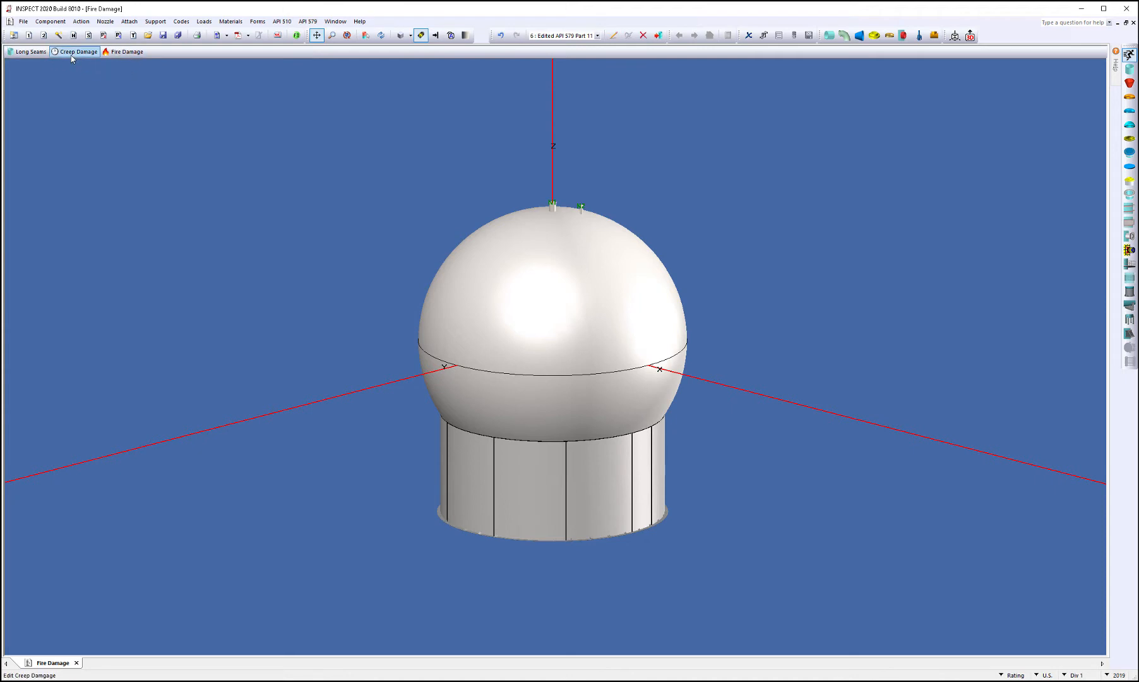
click(125, 51)
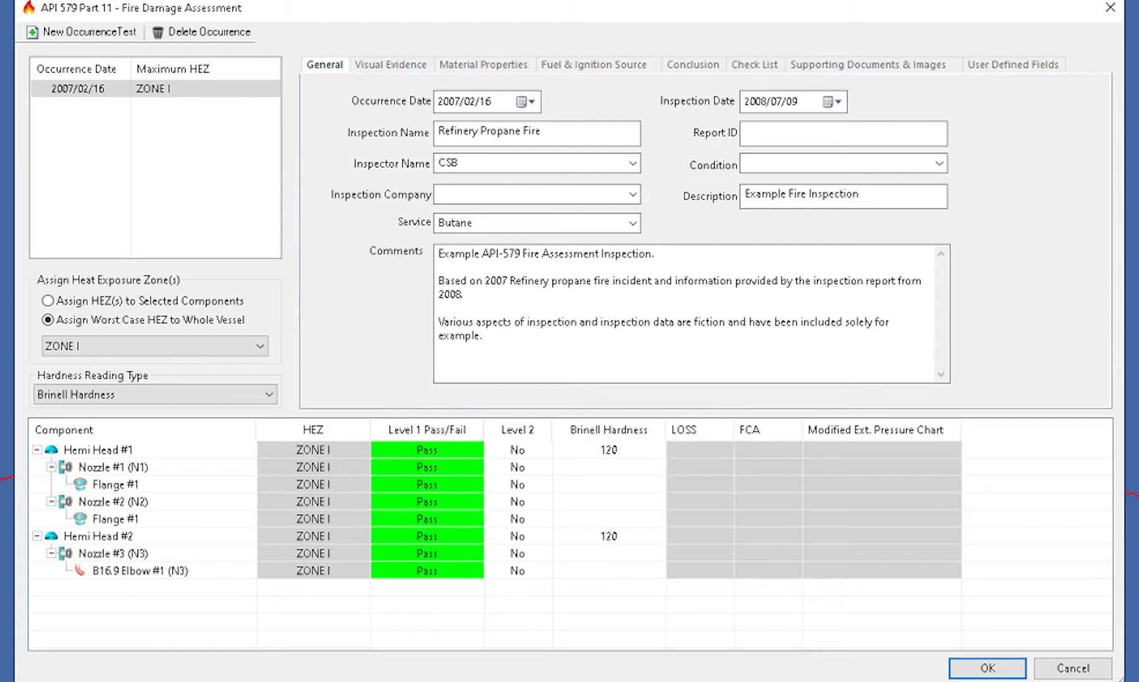
mouse_move(88, 120)
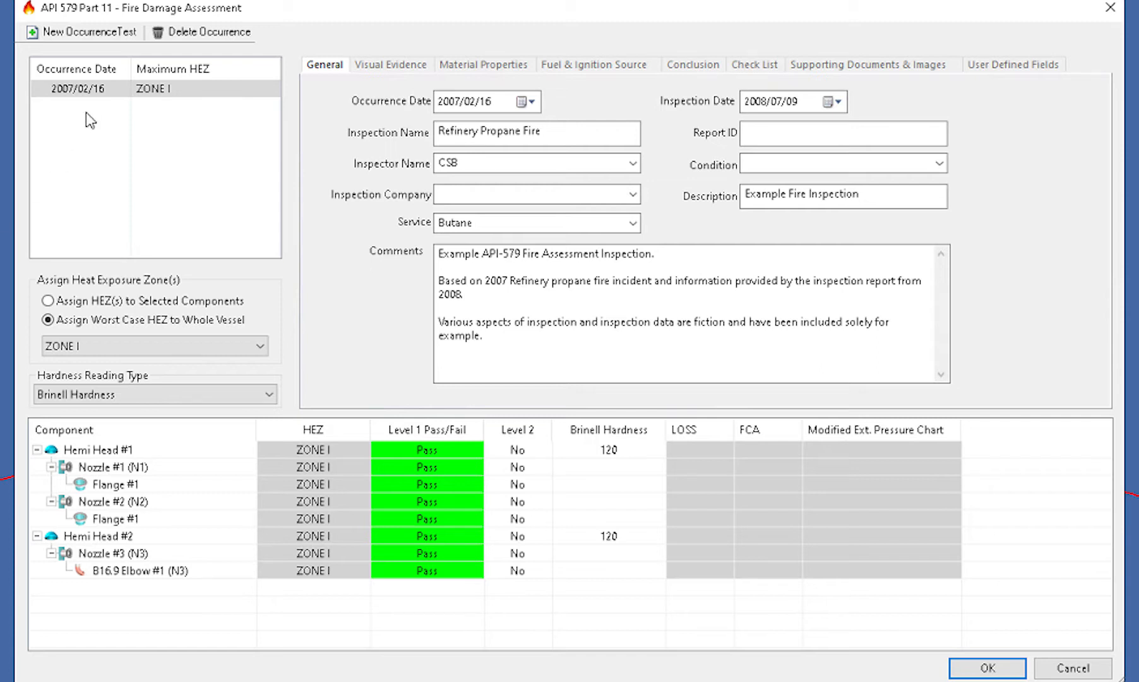
mouse_move(198, 109)
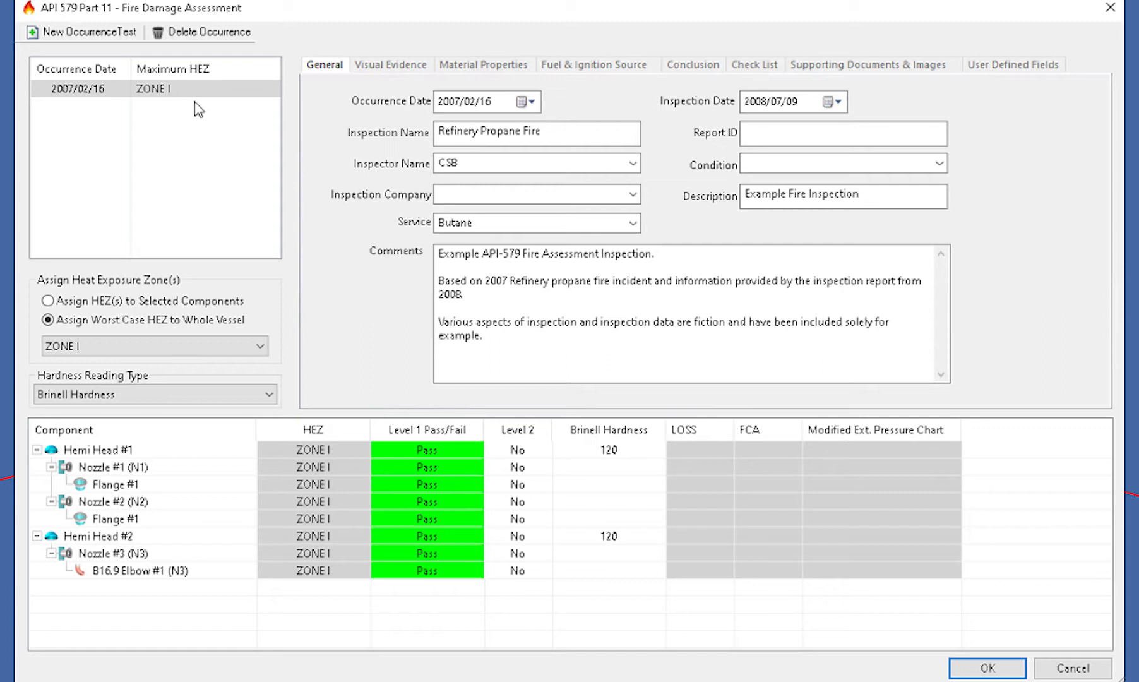
mouse_move(267, 112)
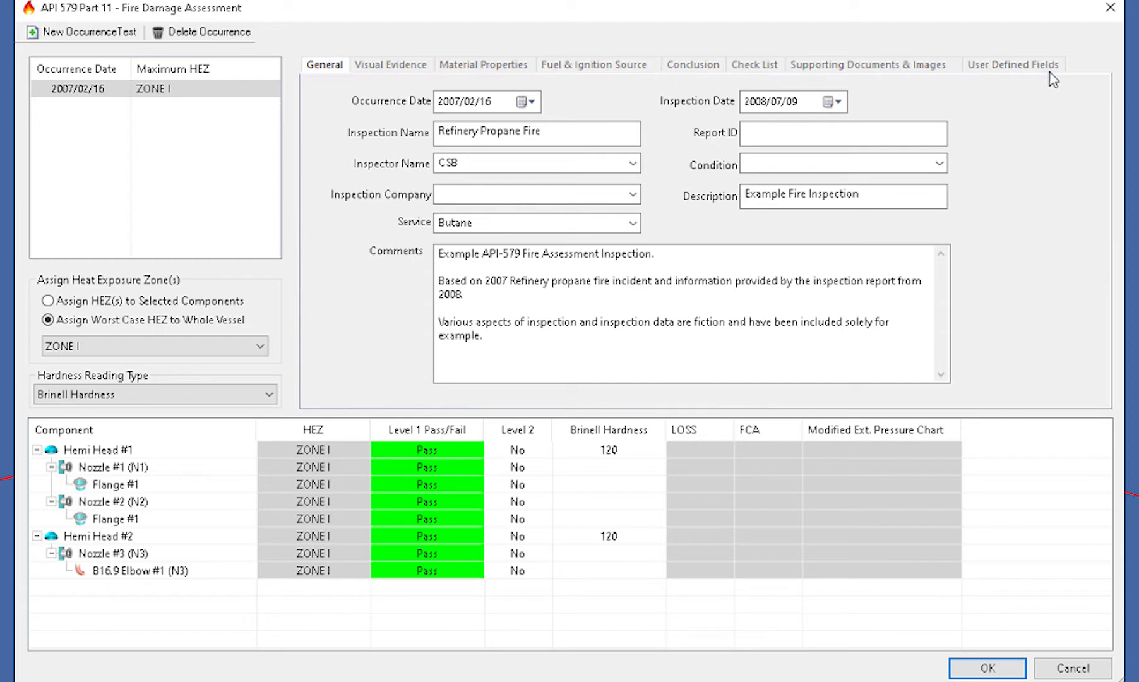
Review visual evidence, hardness testing, ignition source, conclusion and the five supporting images
click(781, 101)
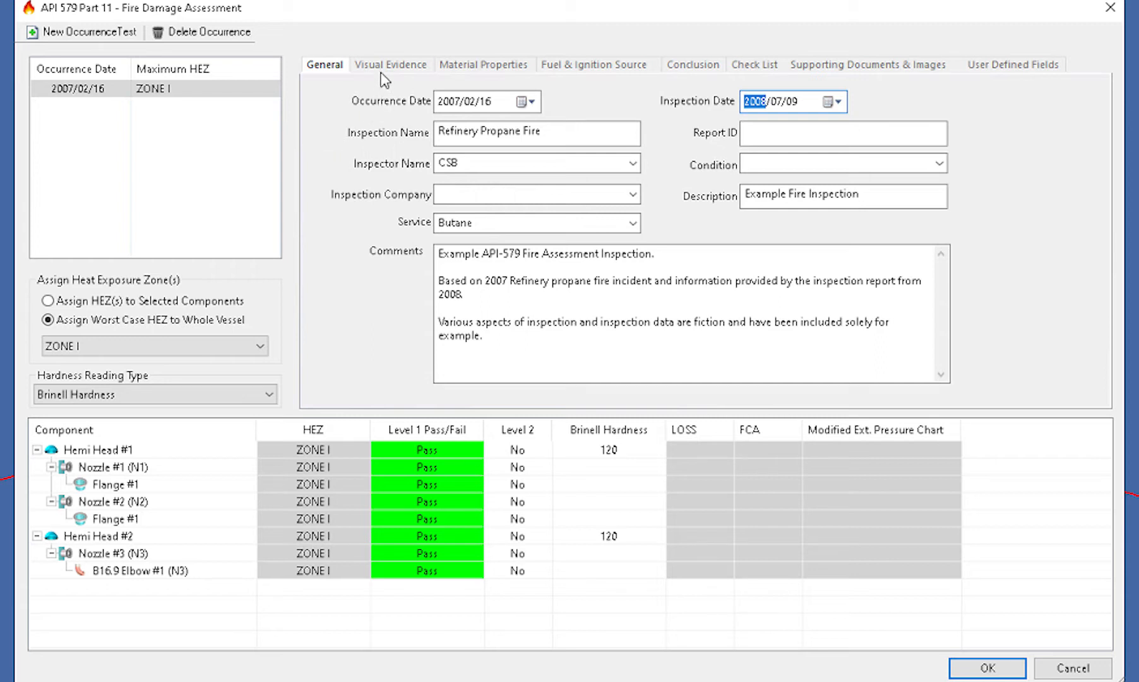
click(390, 65)
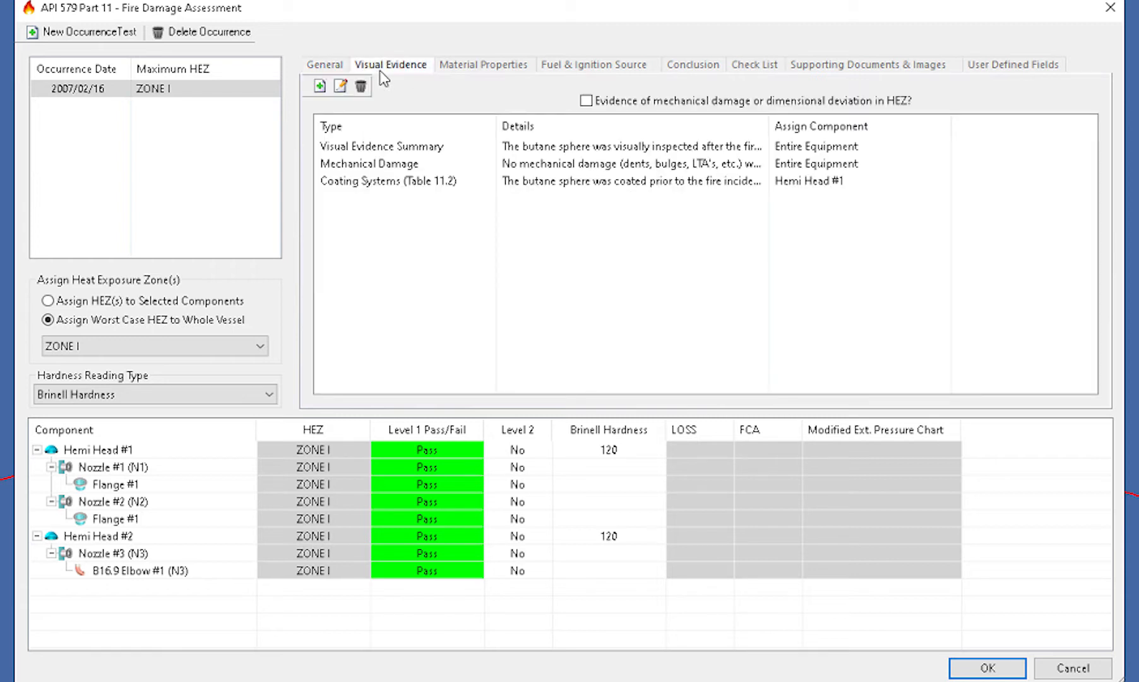
mouse_move(488, 84)
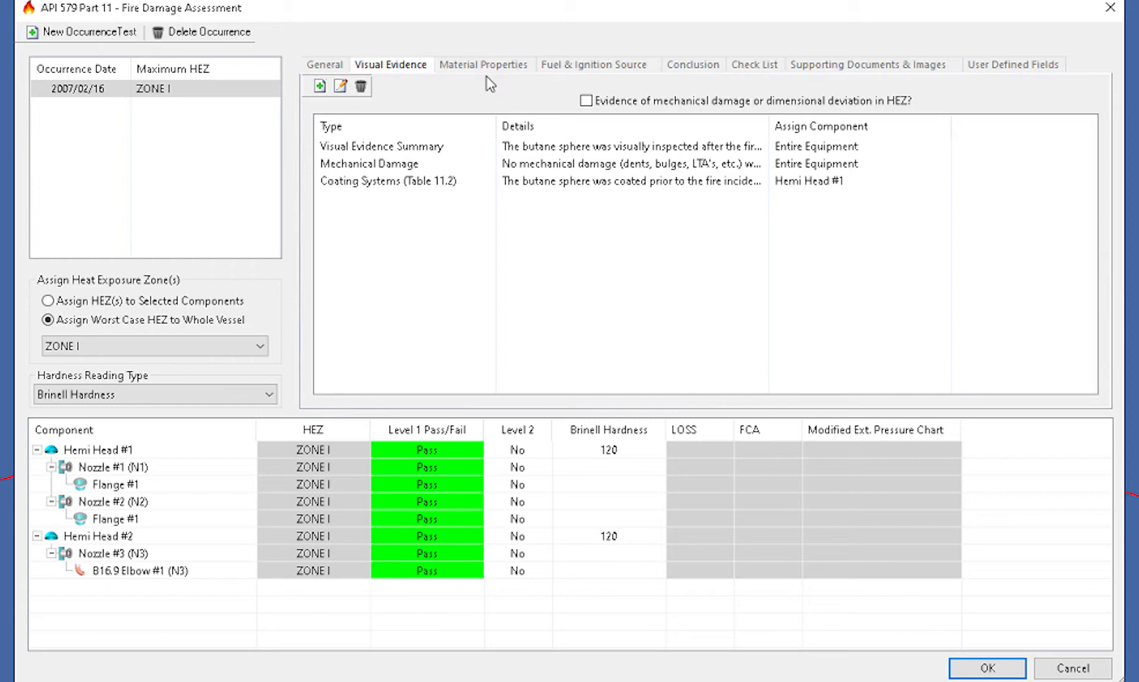
mouse_move(494, 93)
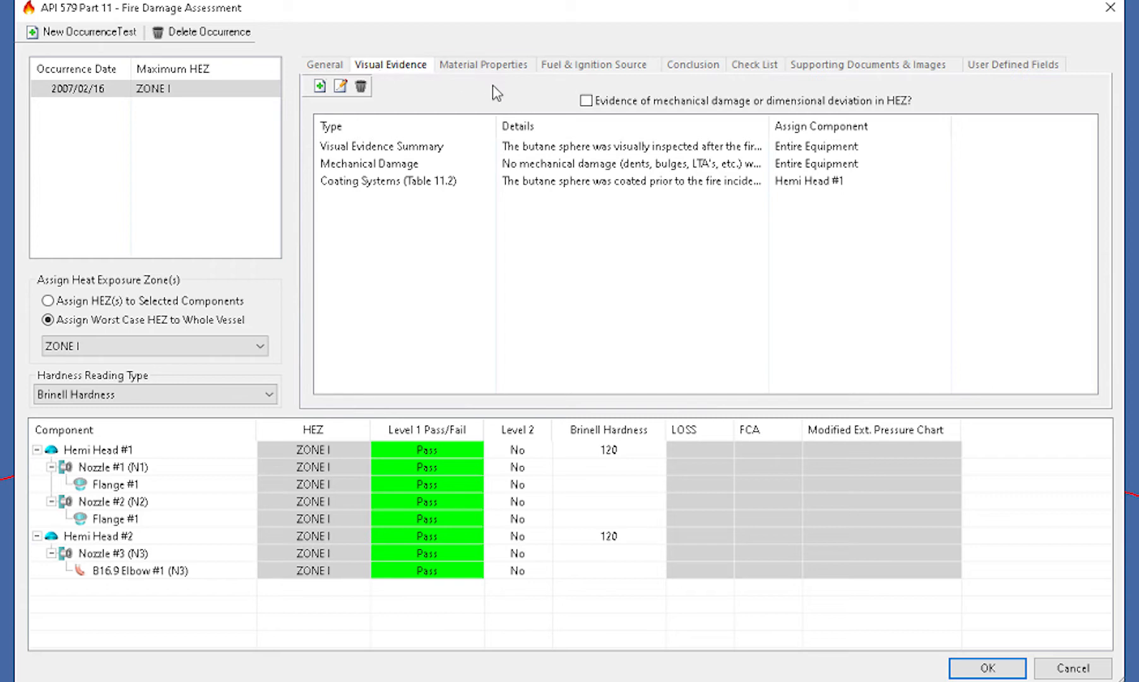
mouse_move(483, 64)
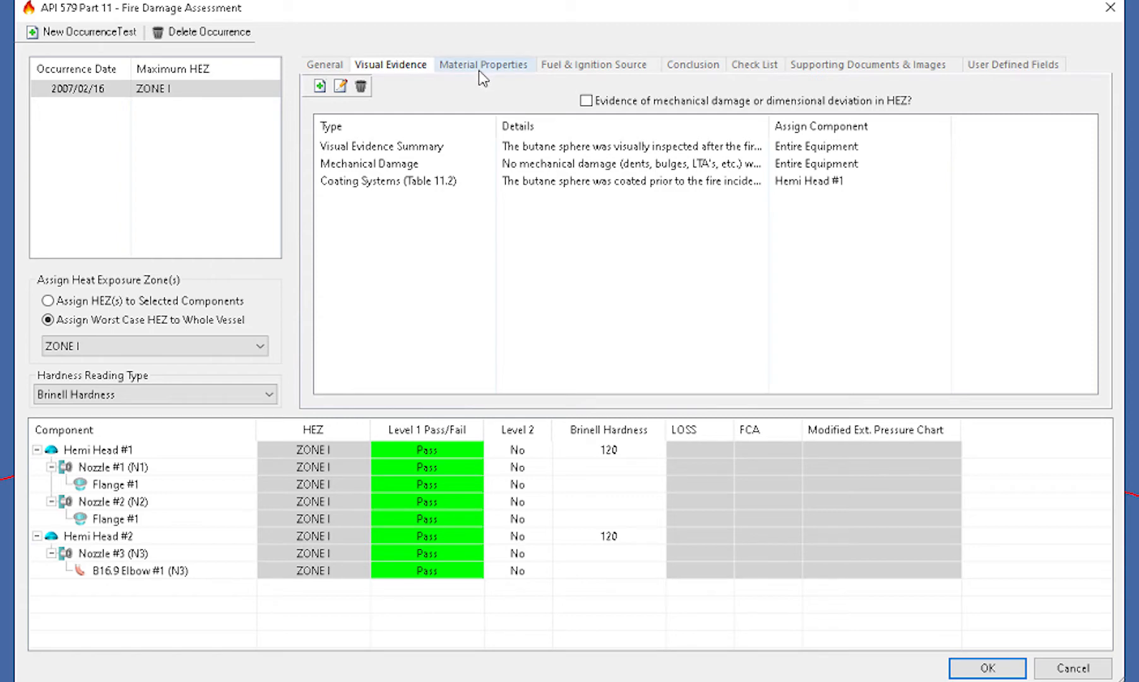
click(483, 64)
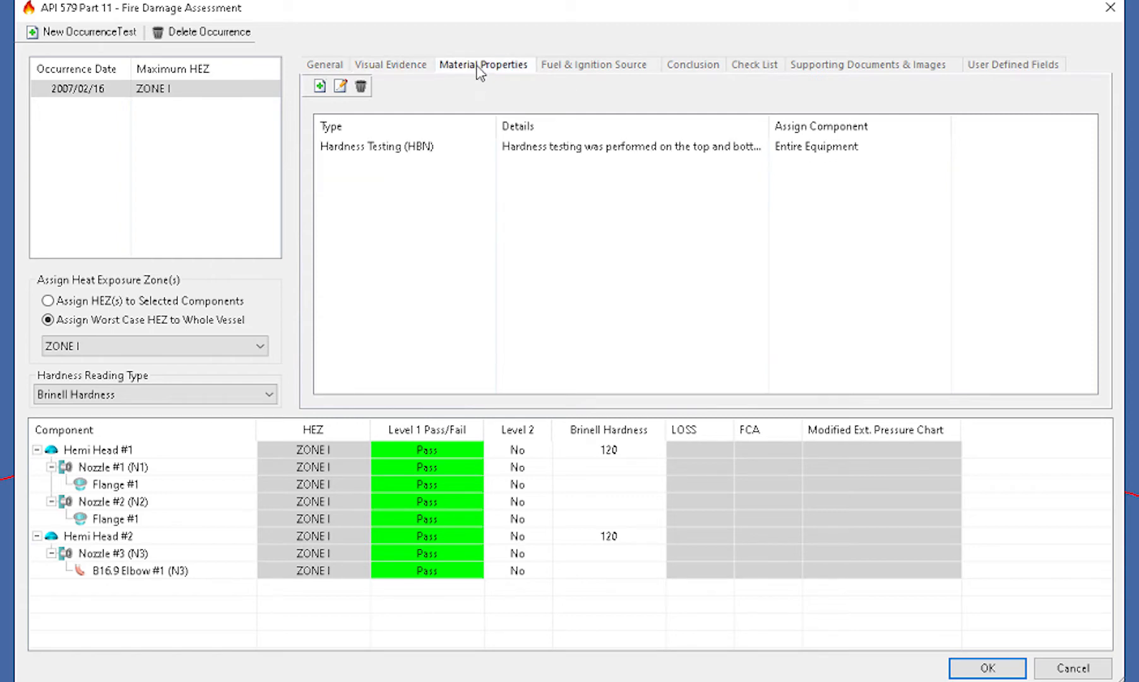
click(594, 65)
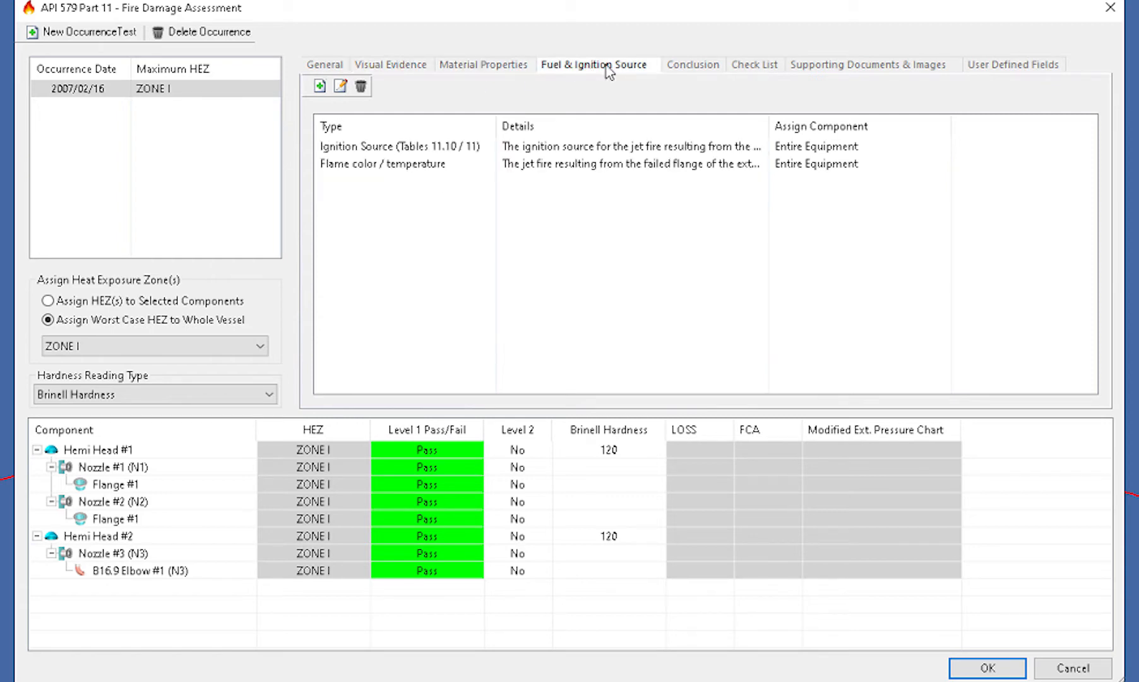
click(690, 63)
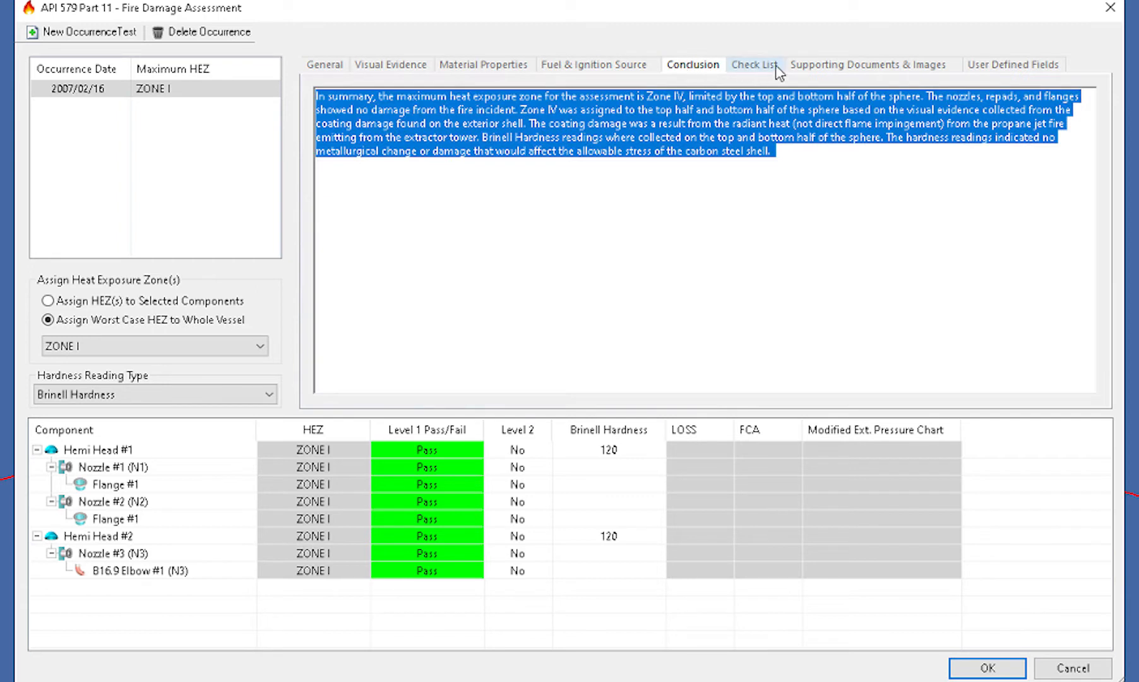
click(868, 64)
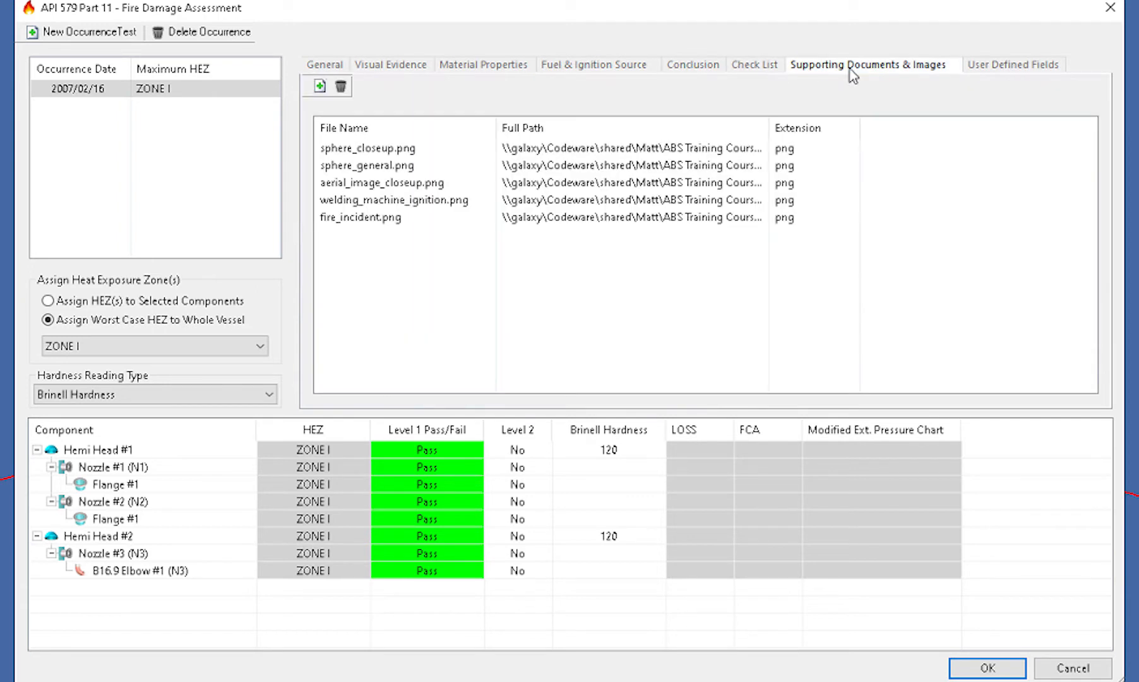
mouse_move(801, 298)
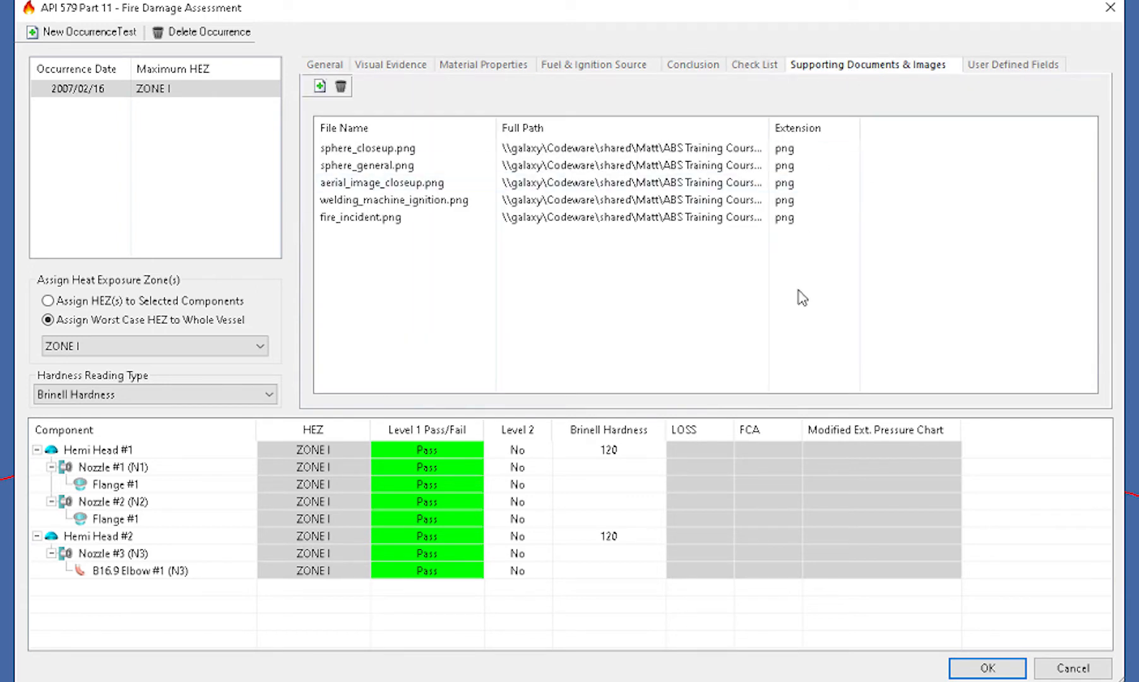
mouse_move(324, 64)
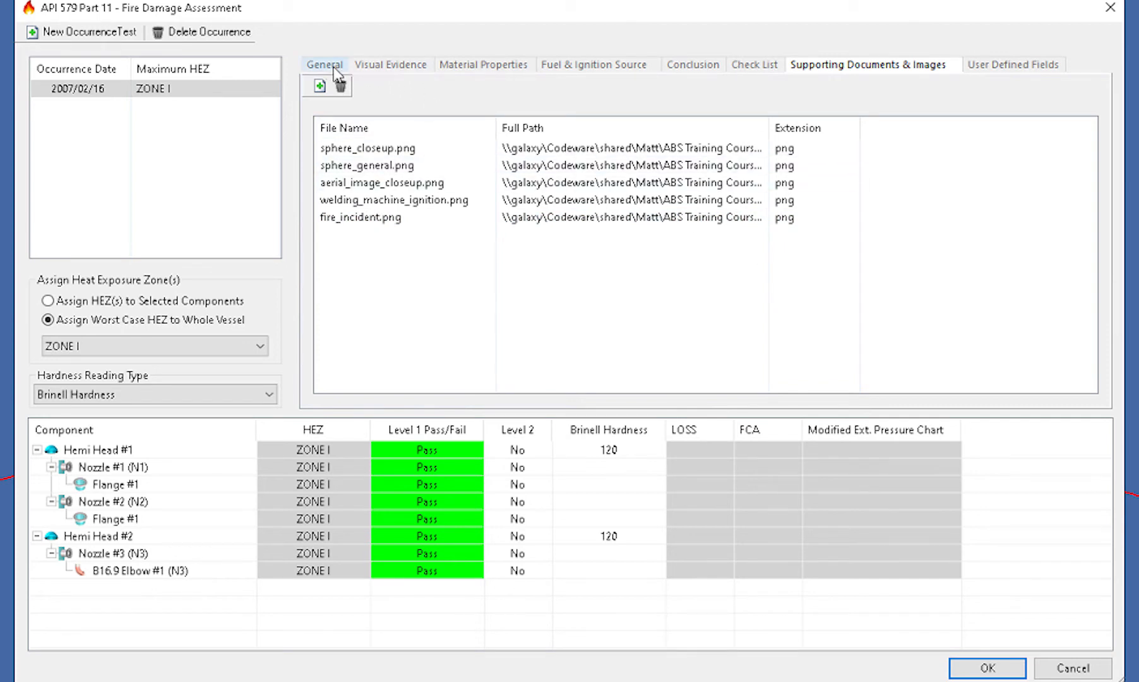
From the General tab, switch to assigning heat exposure zones to selected components
click(324, 64)
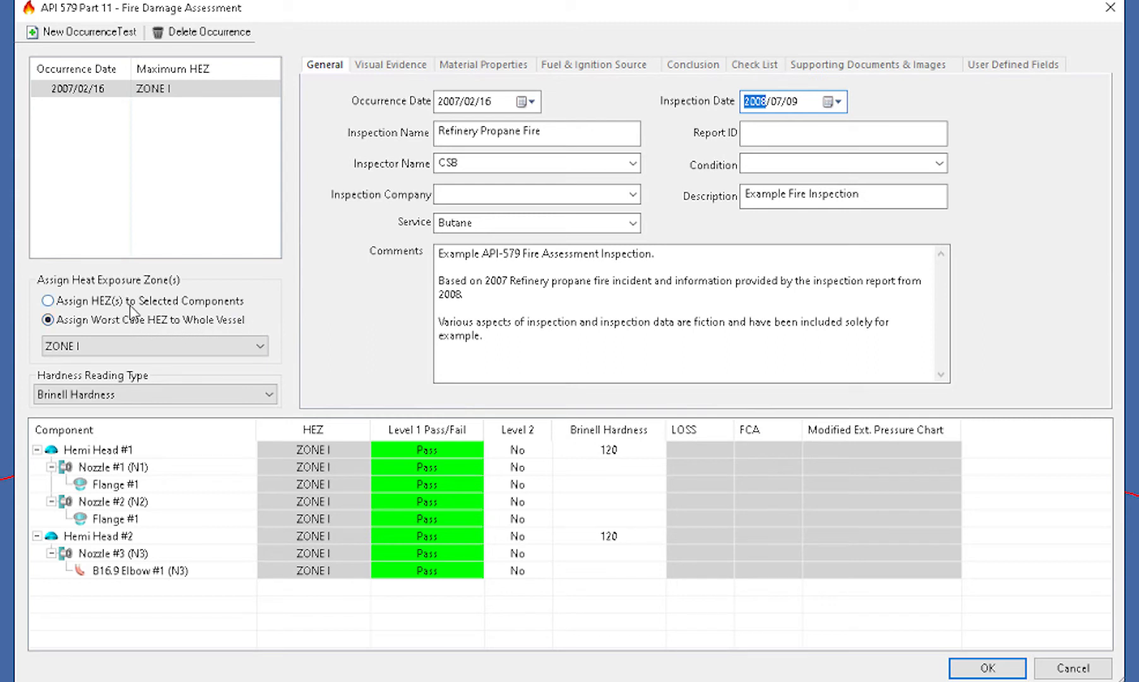
click(47, 300)
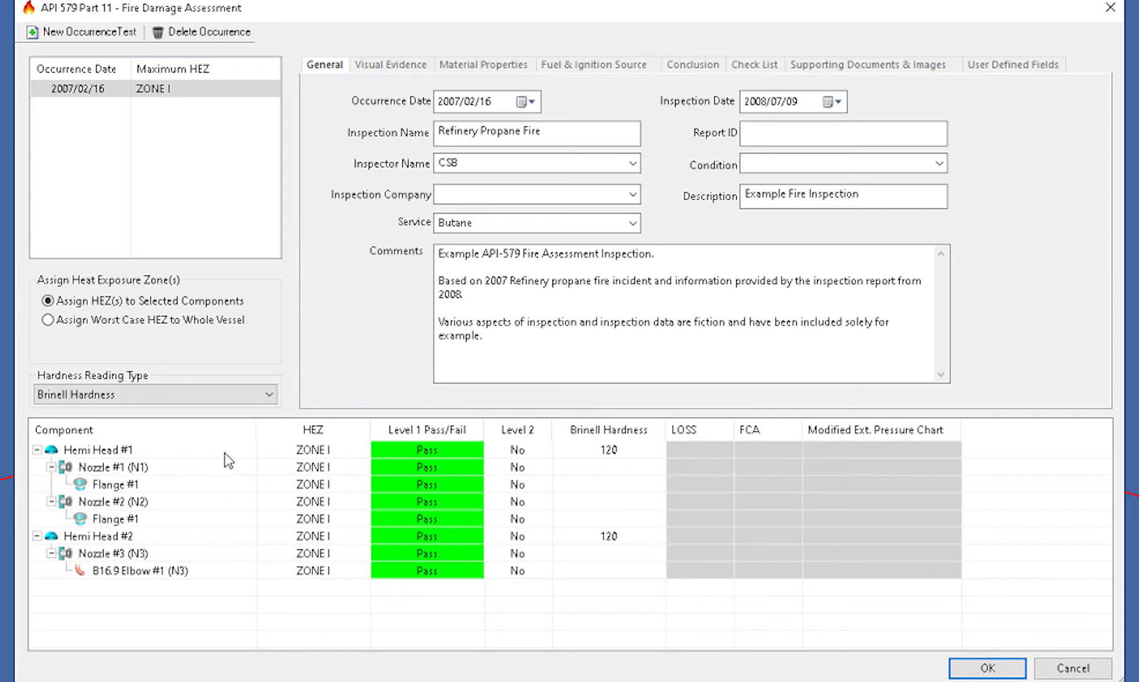
mouse_move(331, 466)
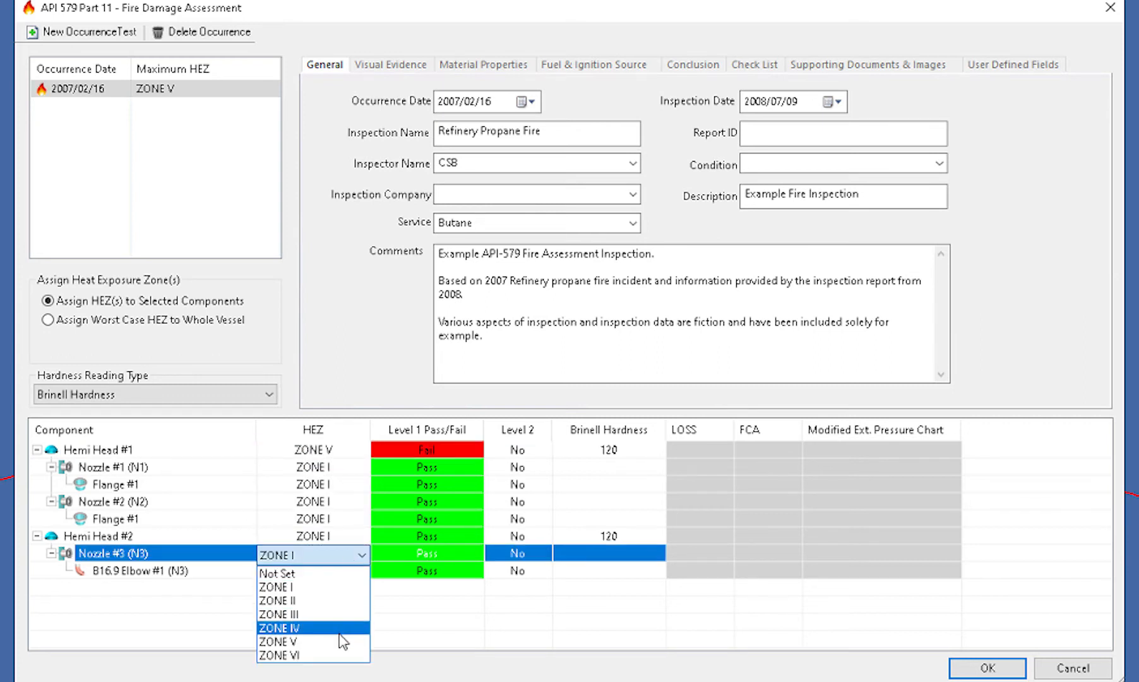
Exclude Nozzle #3 from Level 2 and return its heat exposure zone to ZONE I
click(277, 642)
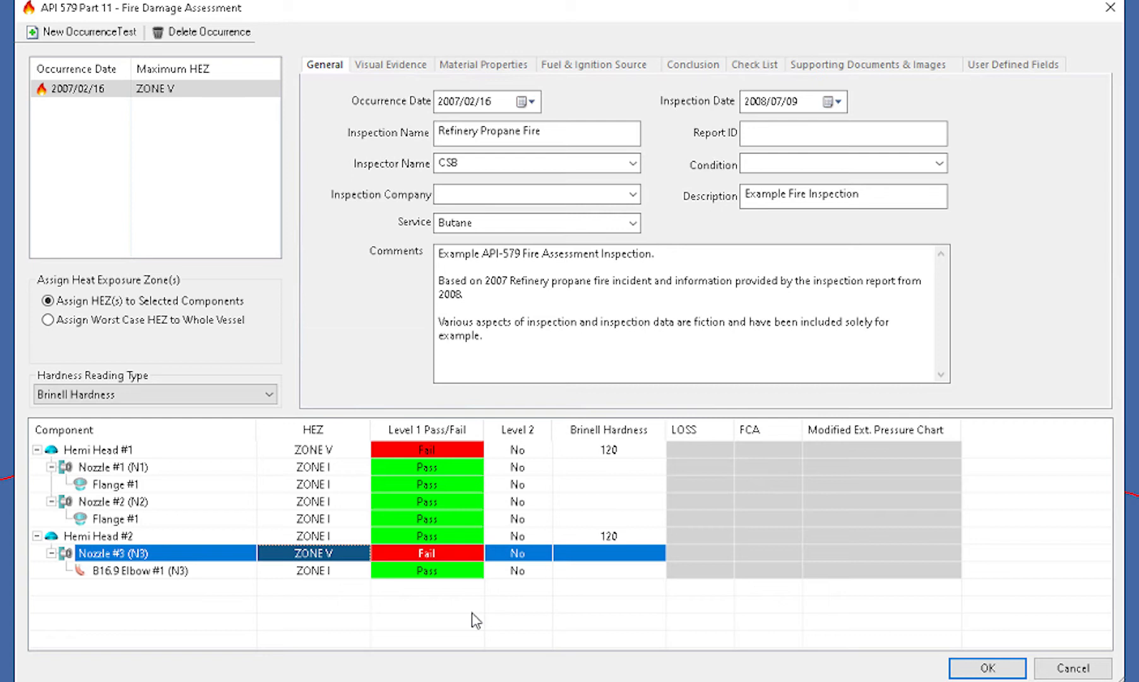
mouse_move(418, 586)
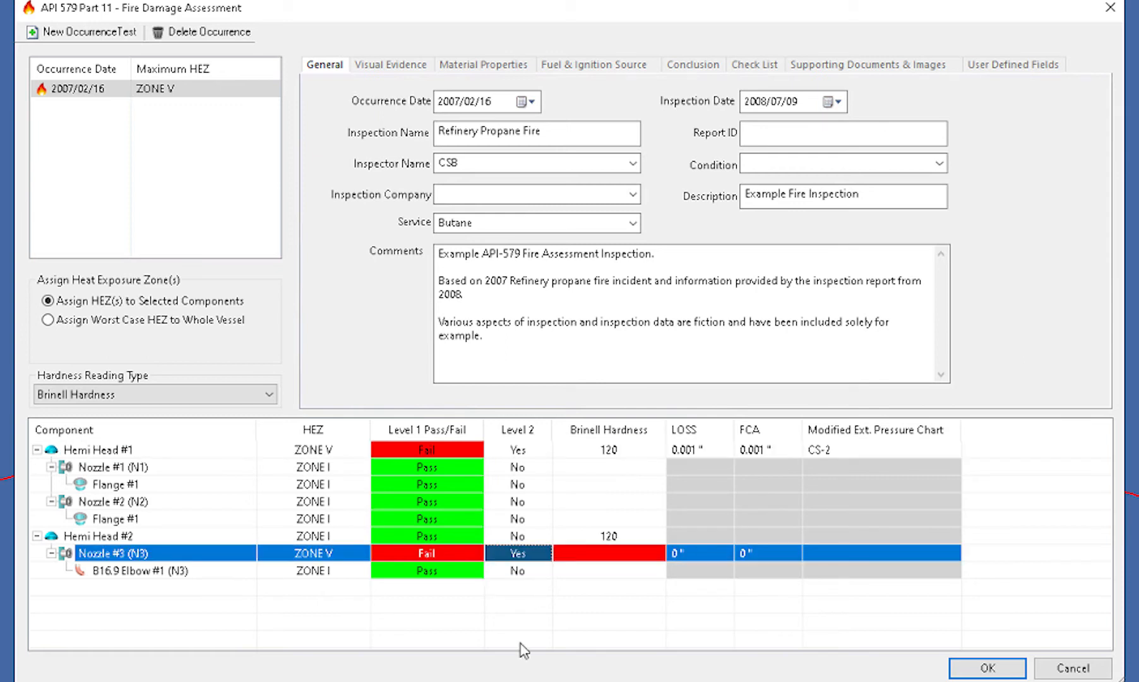
mouse_move(513, 671)
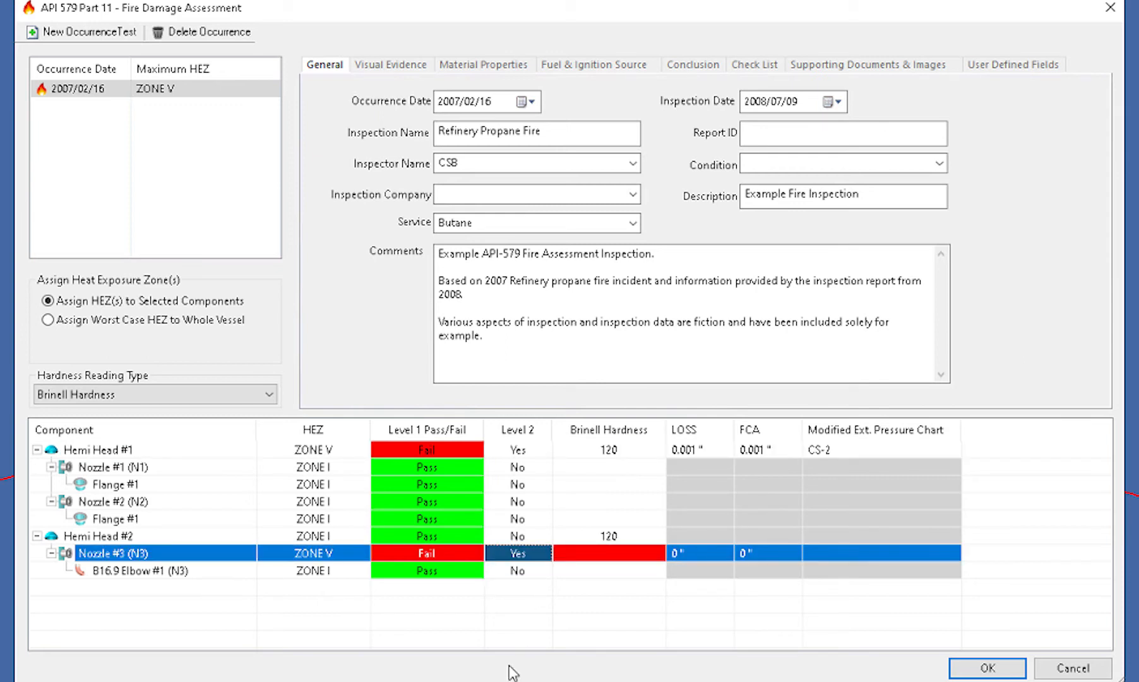
click(517, 552)
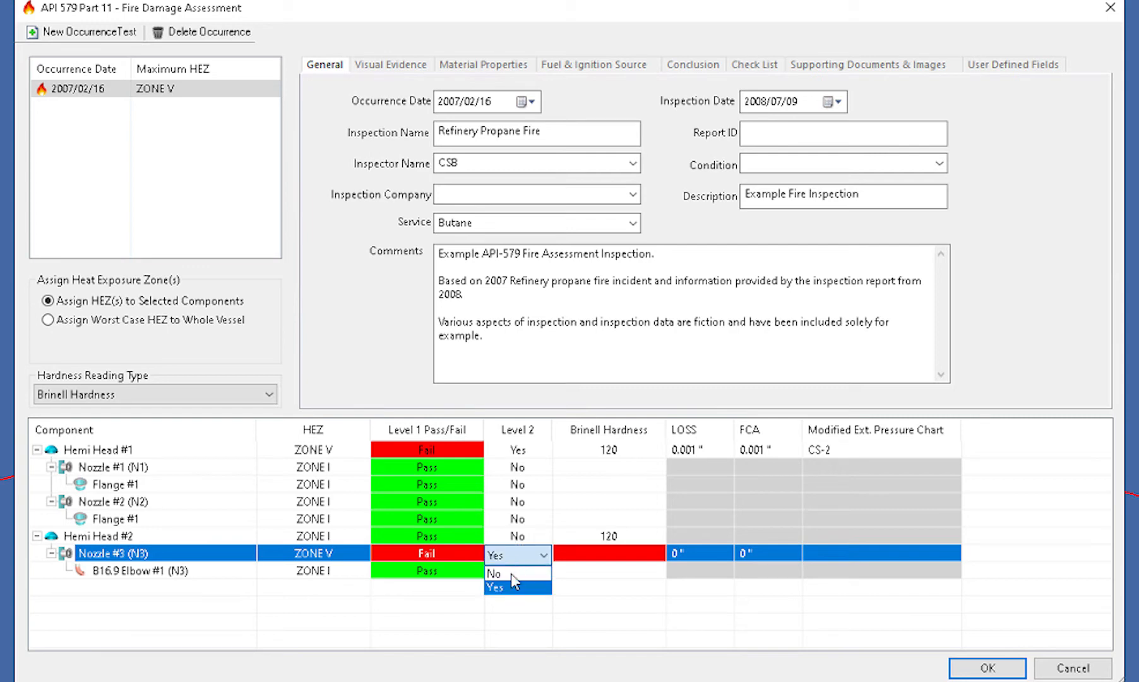
click(493, 574)
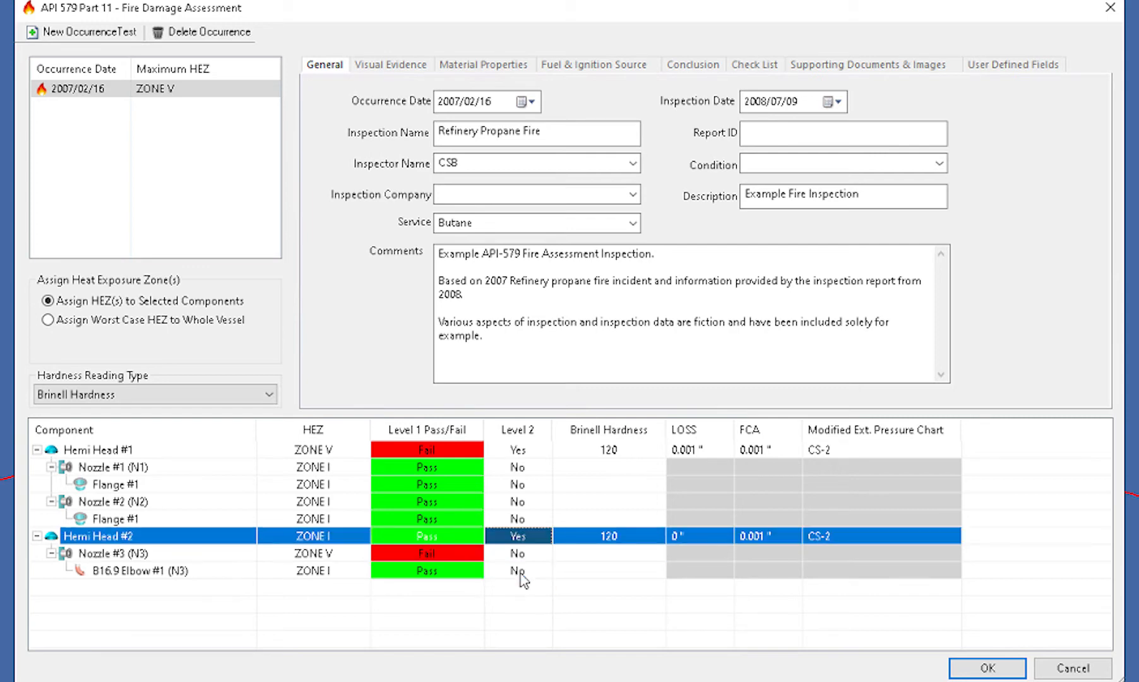
click(313, 552)
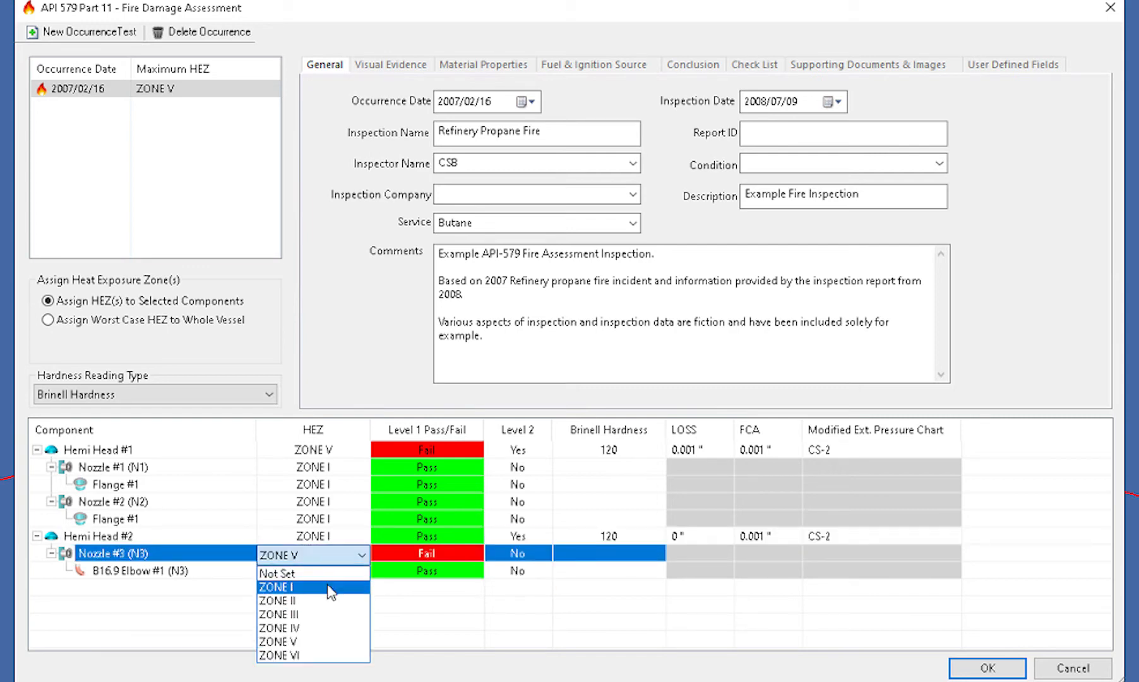
click(278, 586)
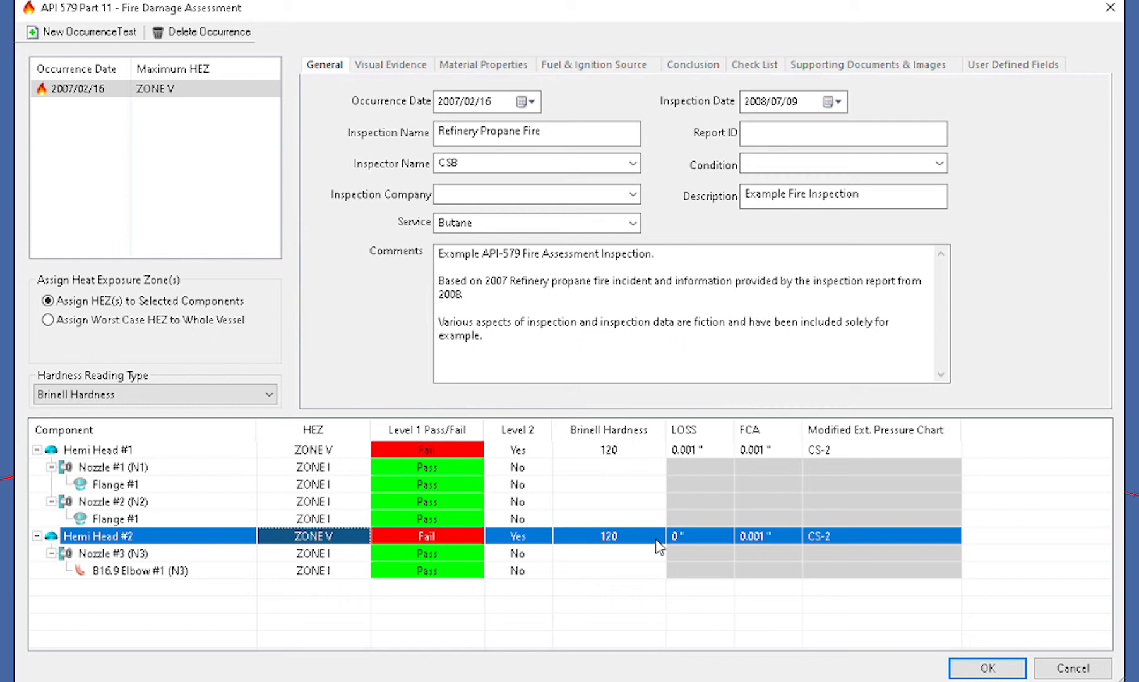
mouse_move(803, 633)
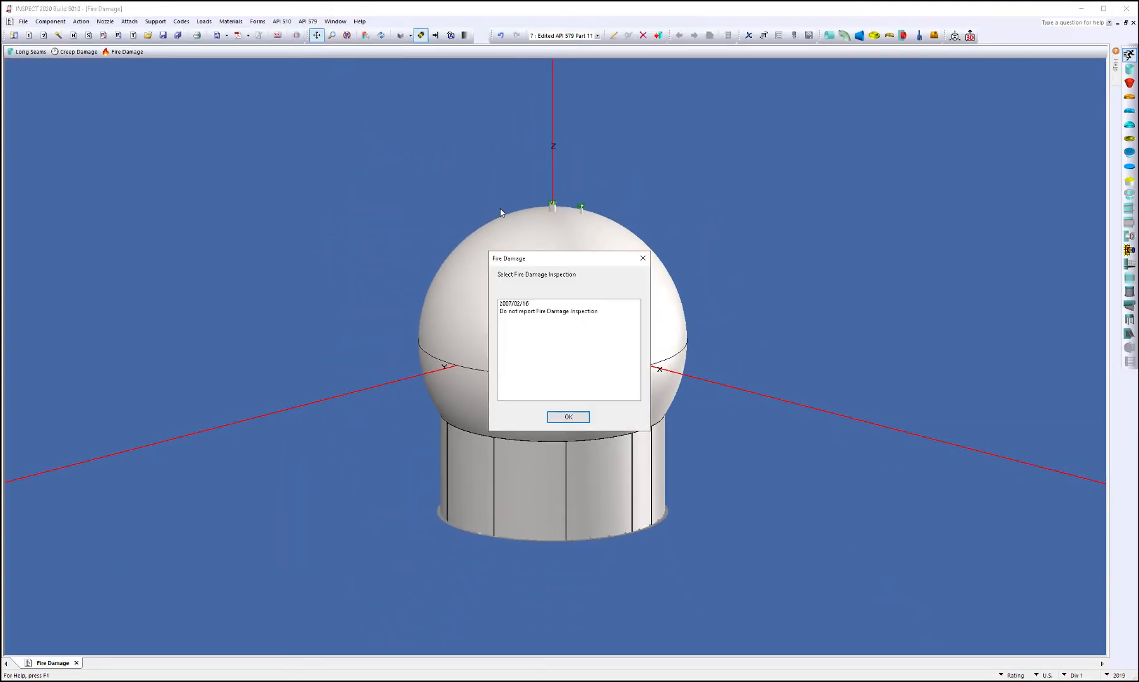
Include the 2007/02/16 fire damage inspection in the run and accept the deficiency warnings
click(567, 416)
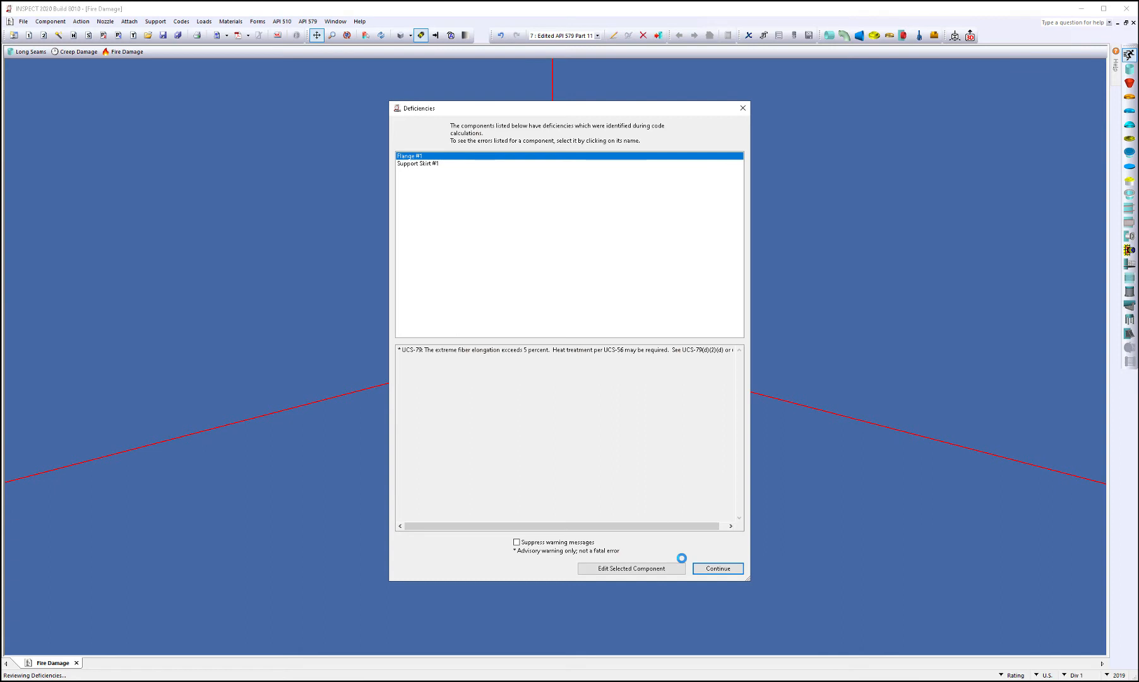
click(716, 567)
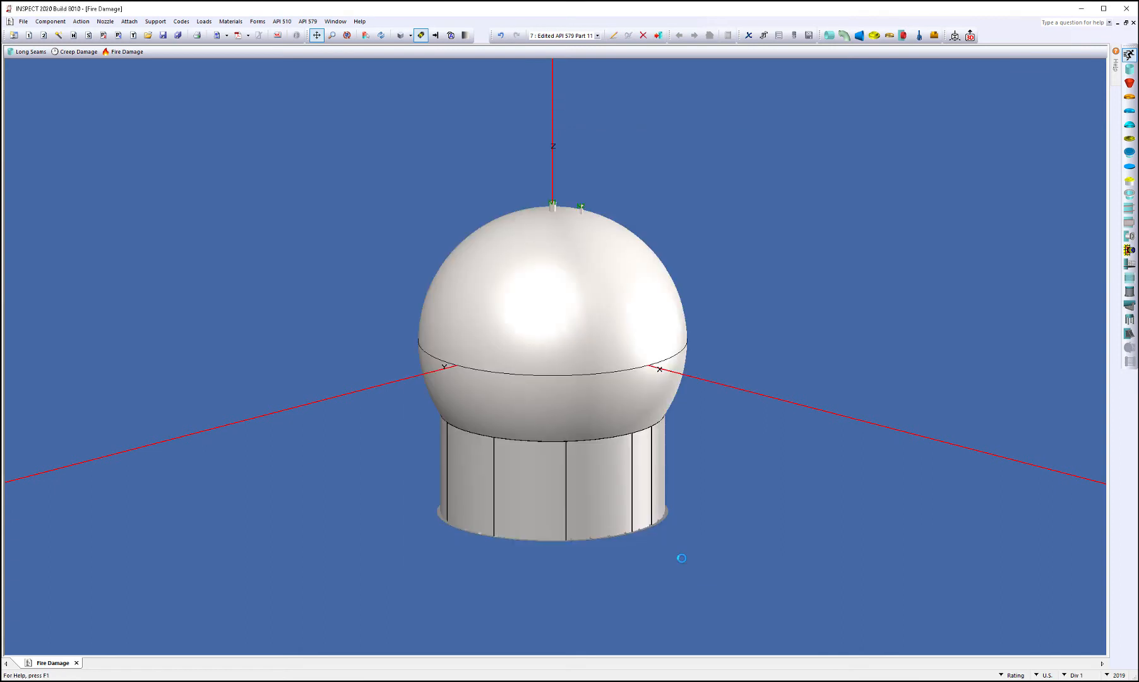
mouse_move(680, 566)
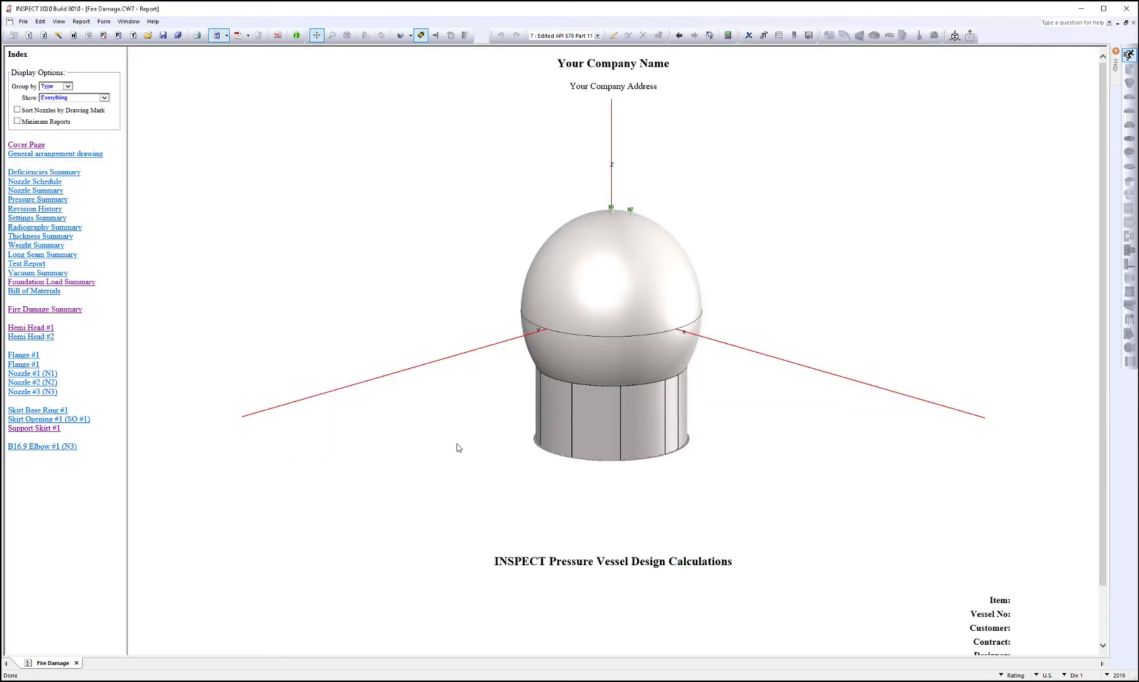
mouse_move(127, 346)
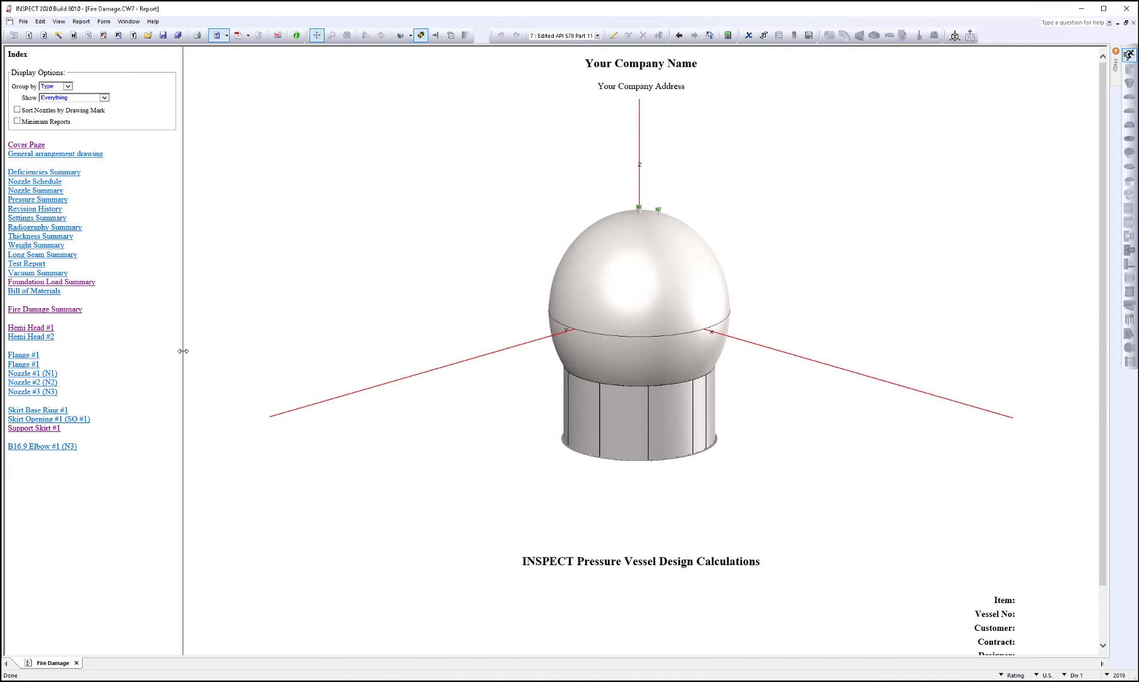
mouse_move(151, 310)
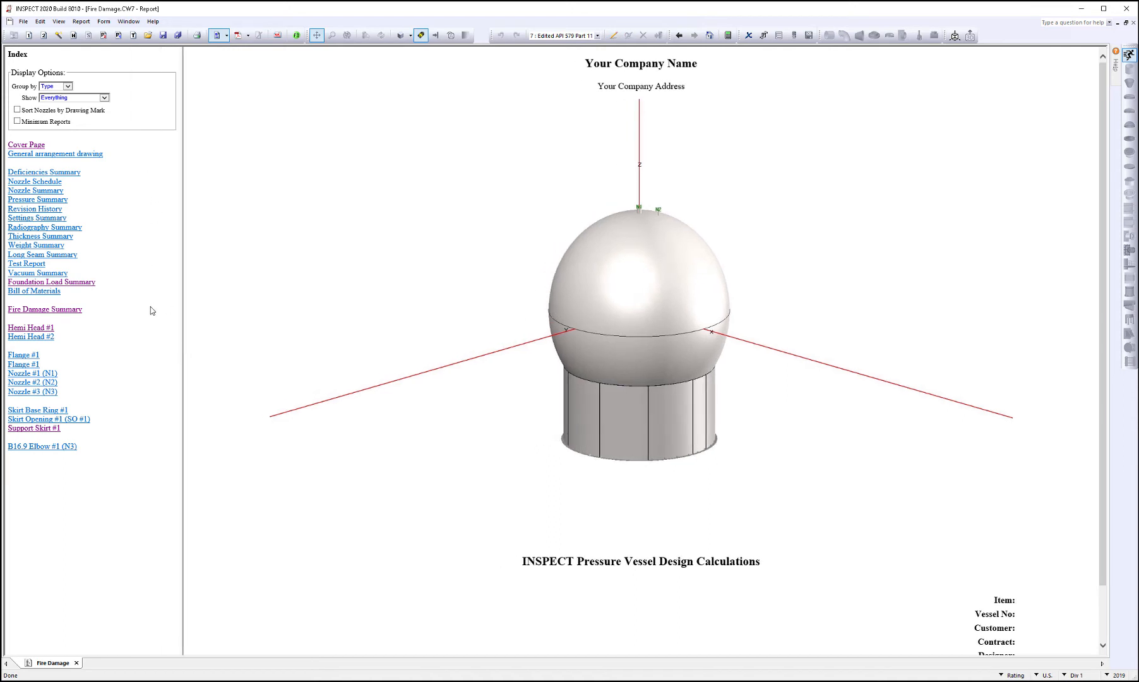
mouse_move(135, 453)
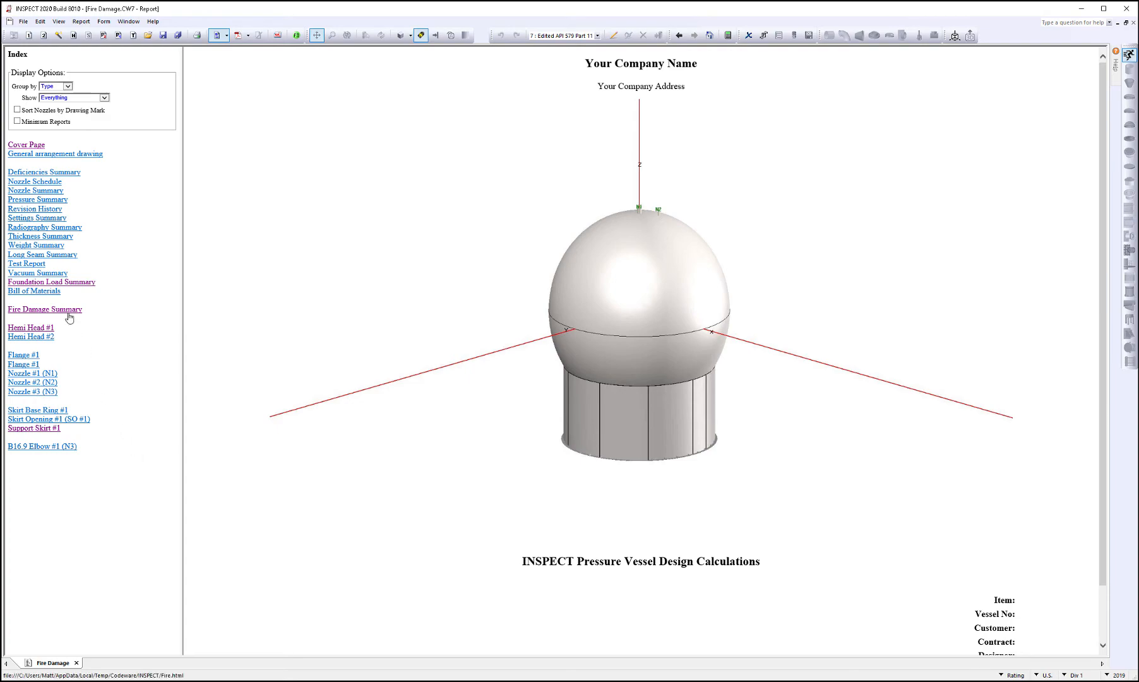
Go to the Fire Damage Summary and highlight the Level 2 allowable stress of 17,142.86 psi
click(45, 309)
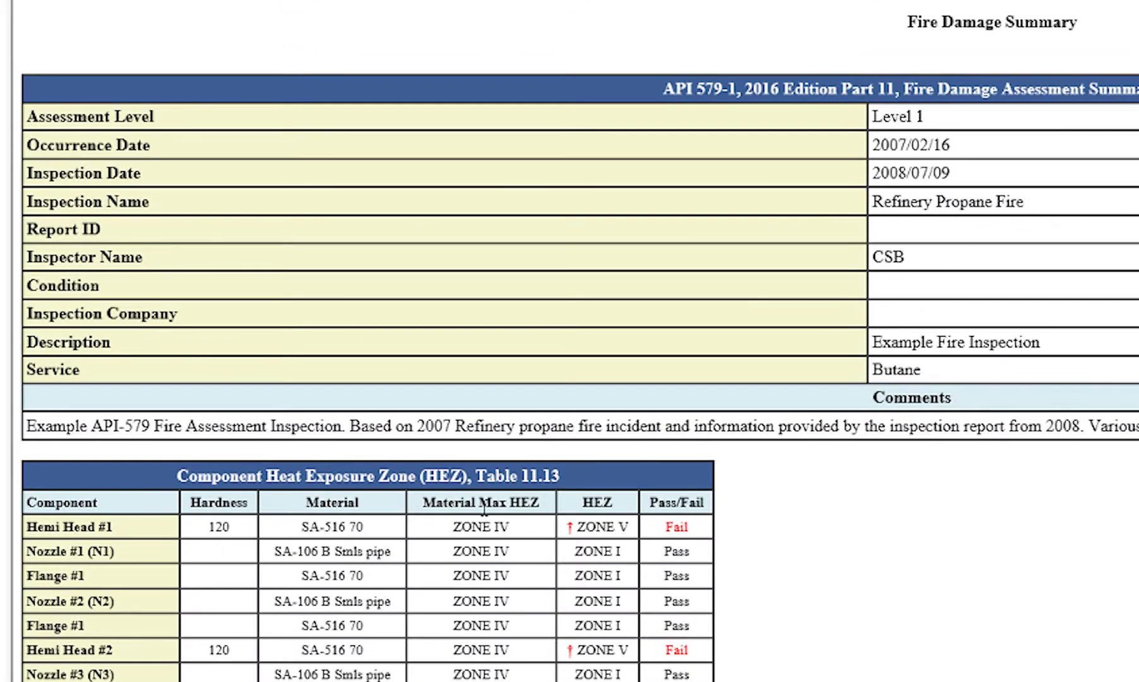
mouse_move(719, 522)
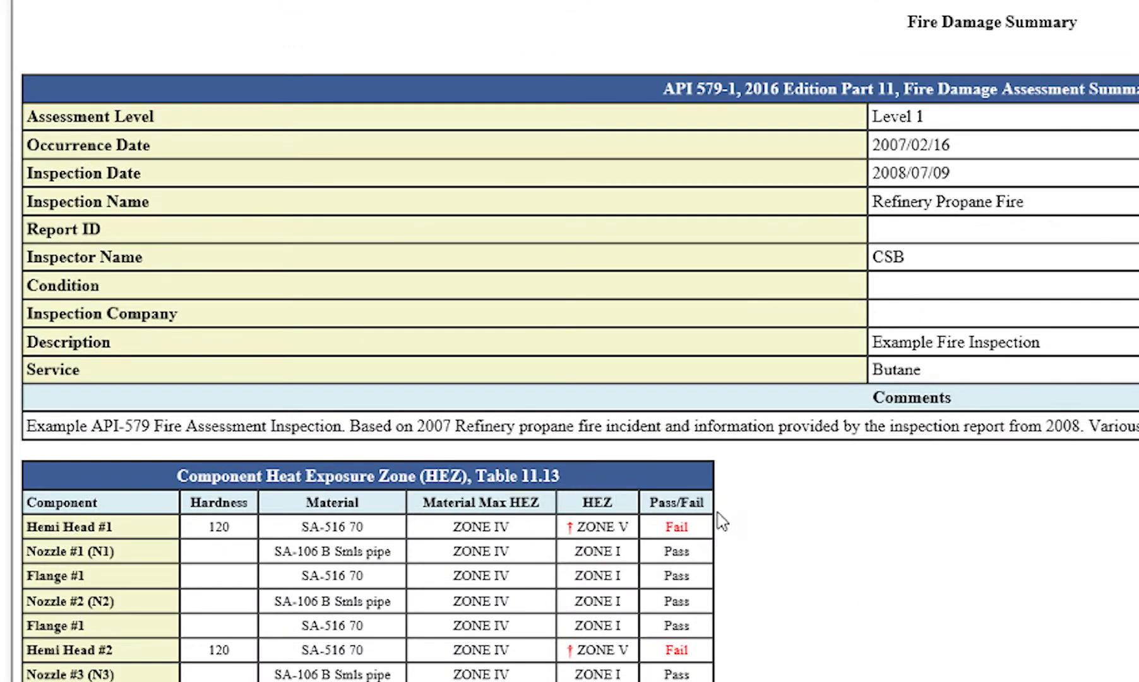
mouse_move(1123, 657)
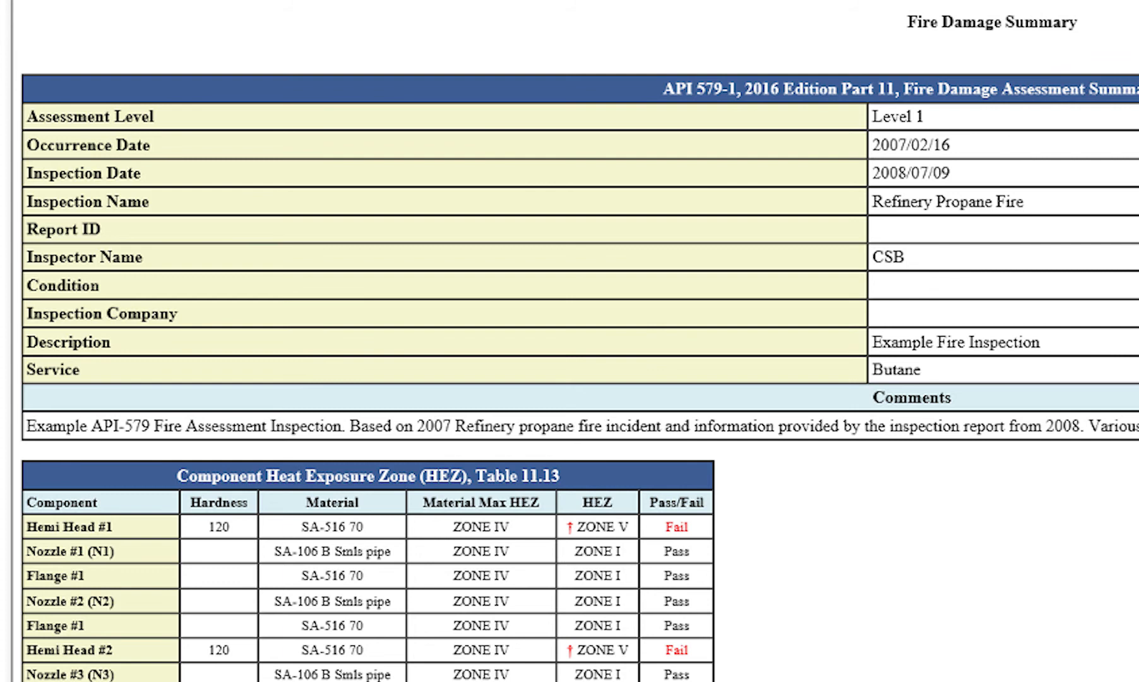
mouse_move(566, 665)
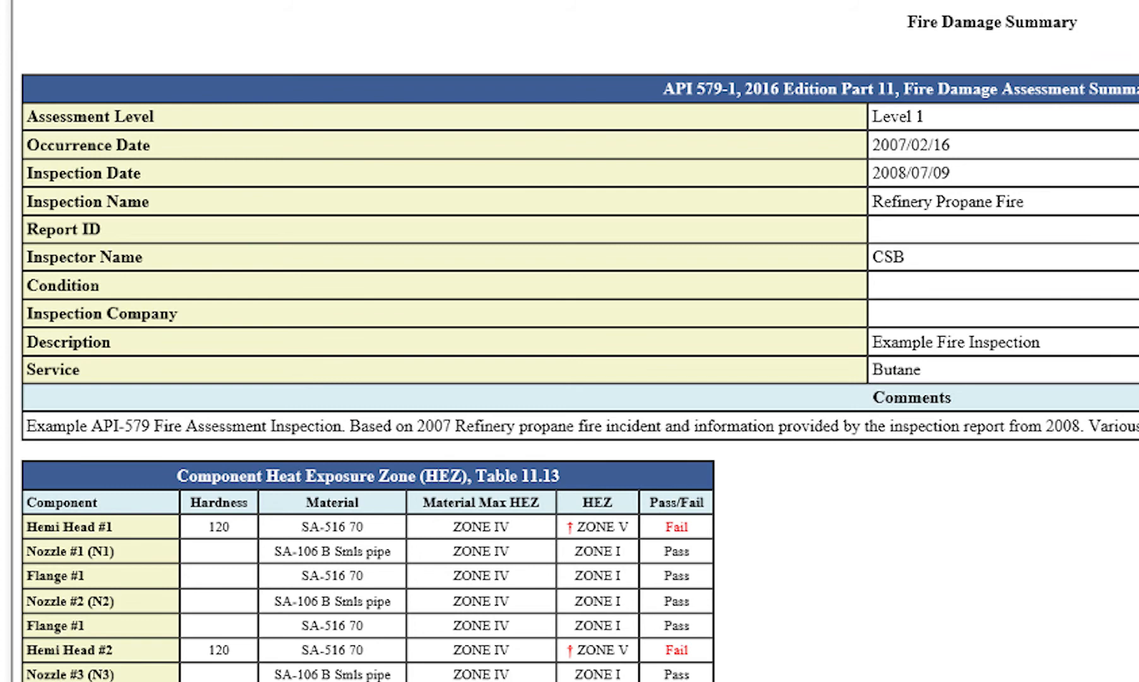
scroll(down, 3)
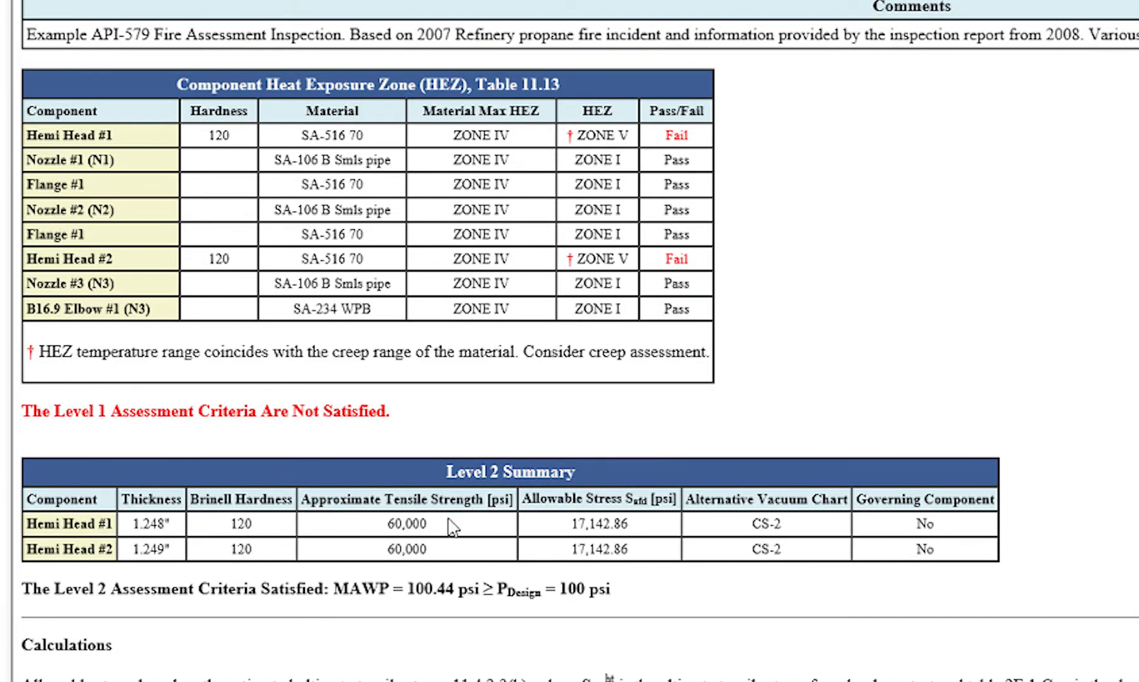
mouse_move(149, 614)
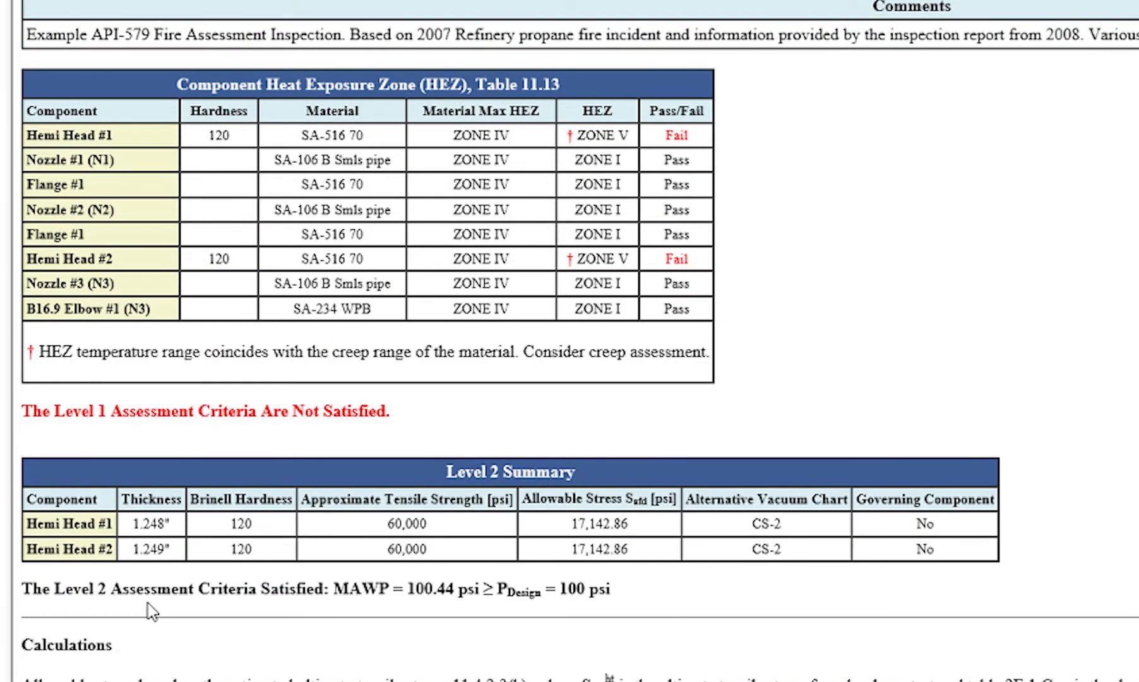
double_click(574, 524)
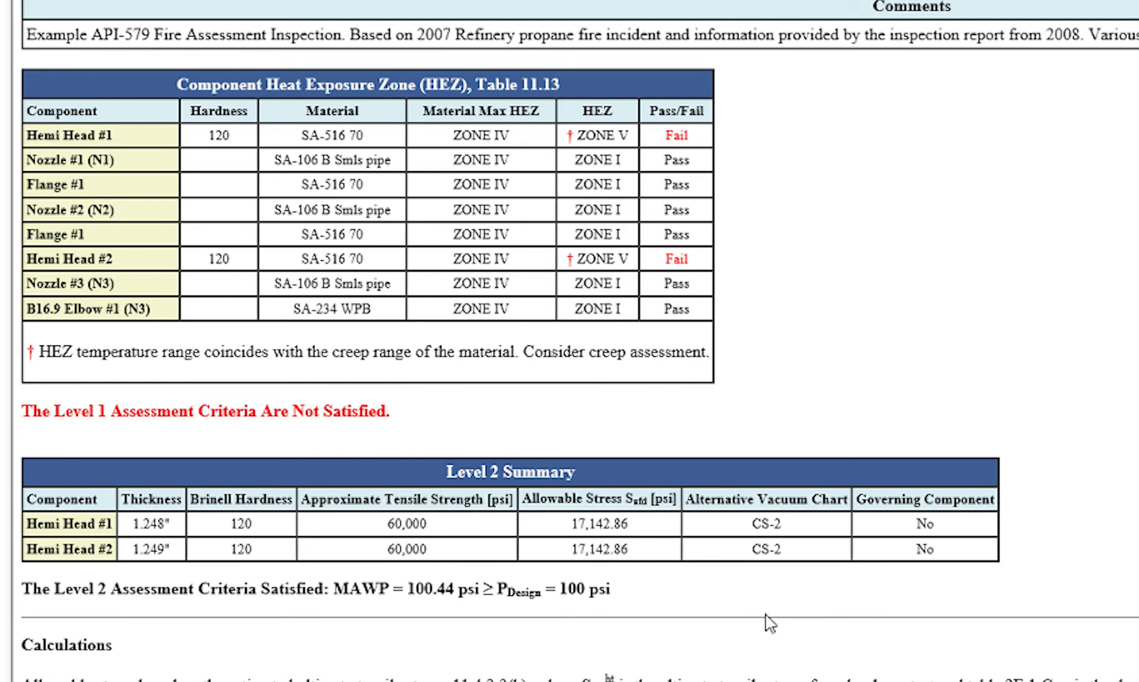
double_click(599, 548)
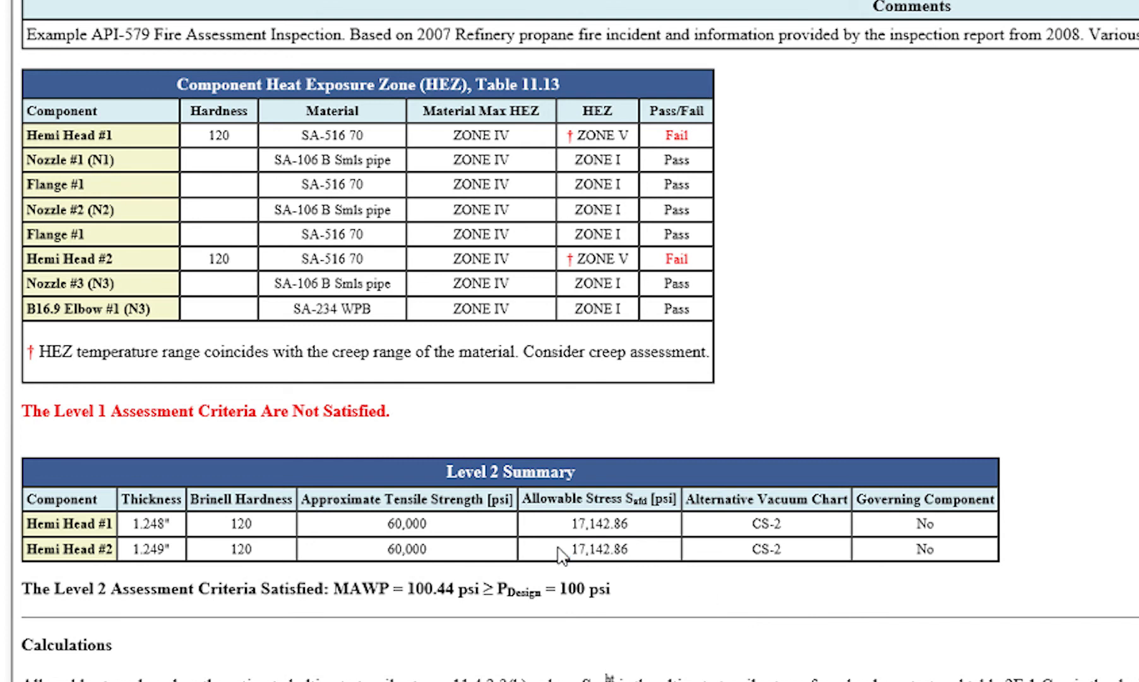
Scroll past the Level 2 Summary to both hemi heads' thickness and allowable stress calculations
scroll(down, 3)
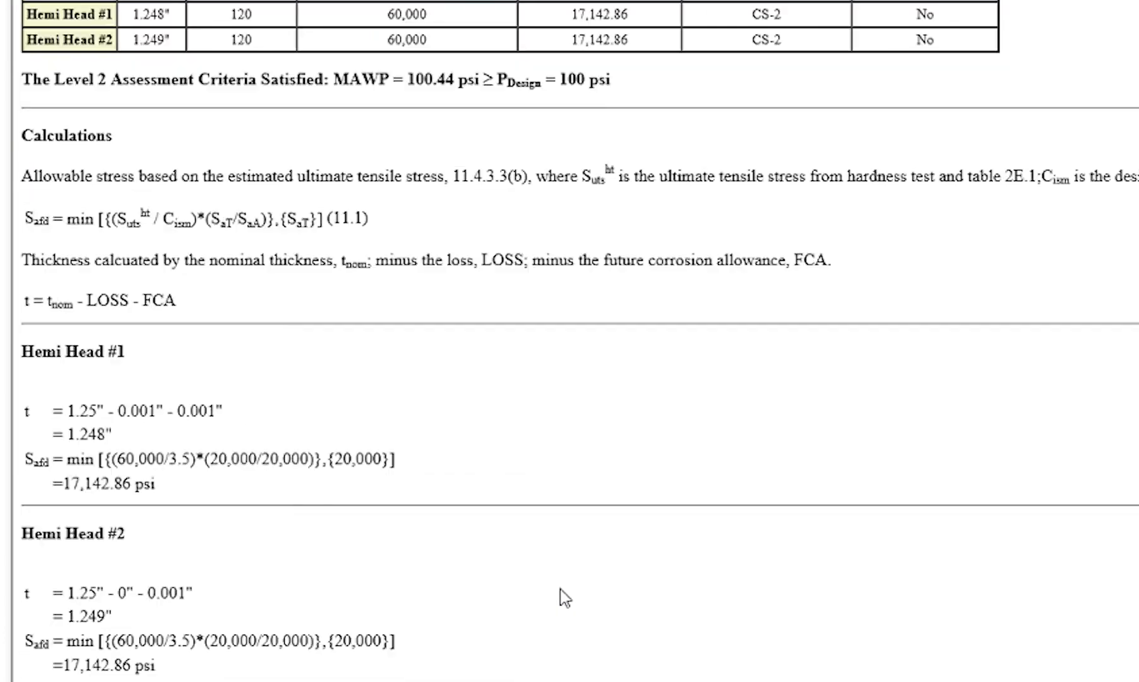
scroll(down, 3)
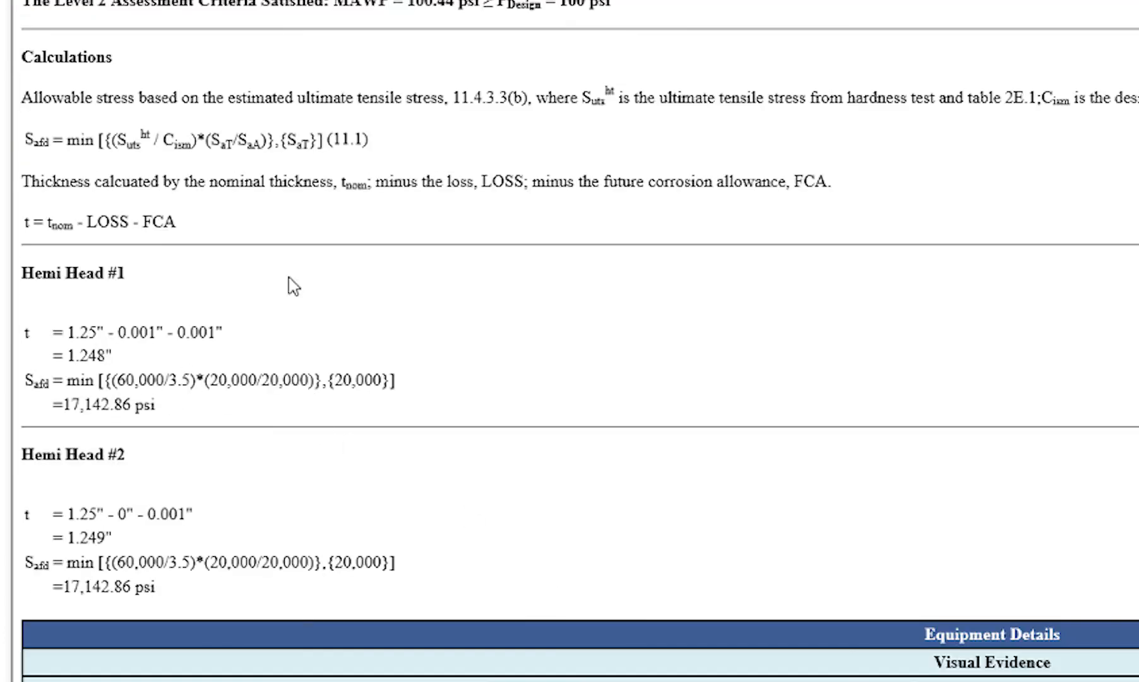
mouse_move(479, 516)
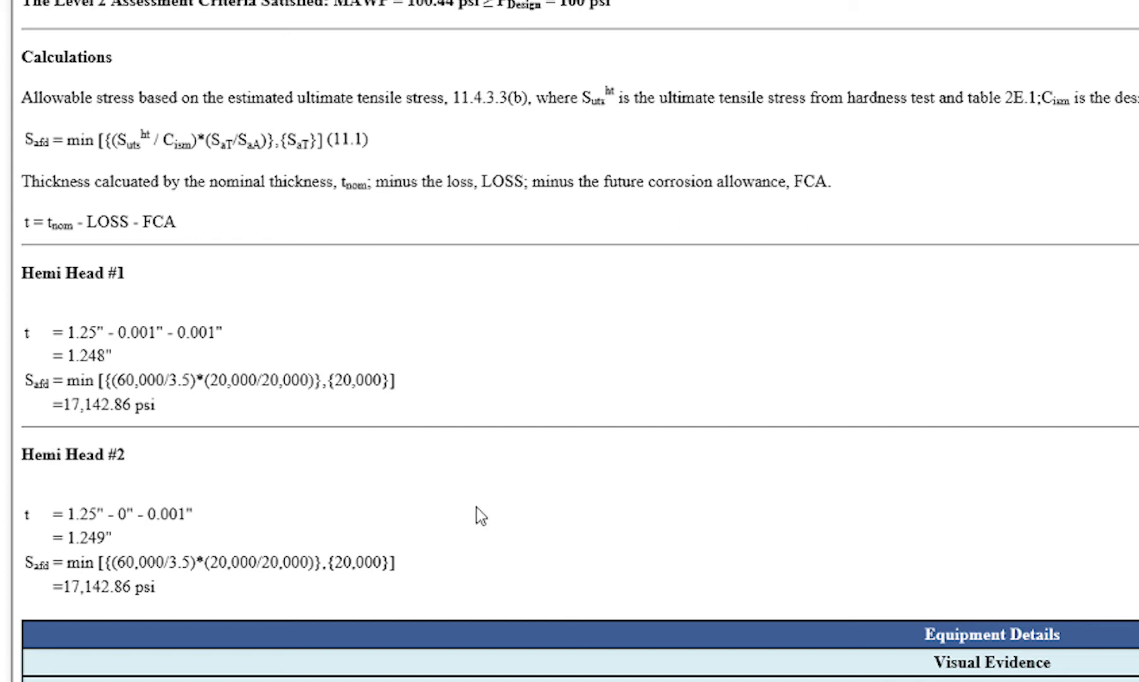
mouse_move(311, 454)
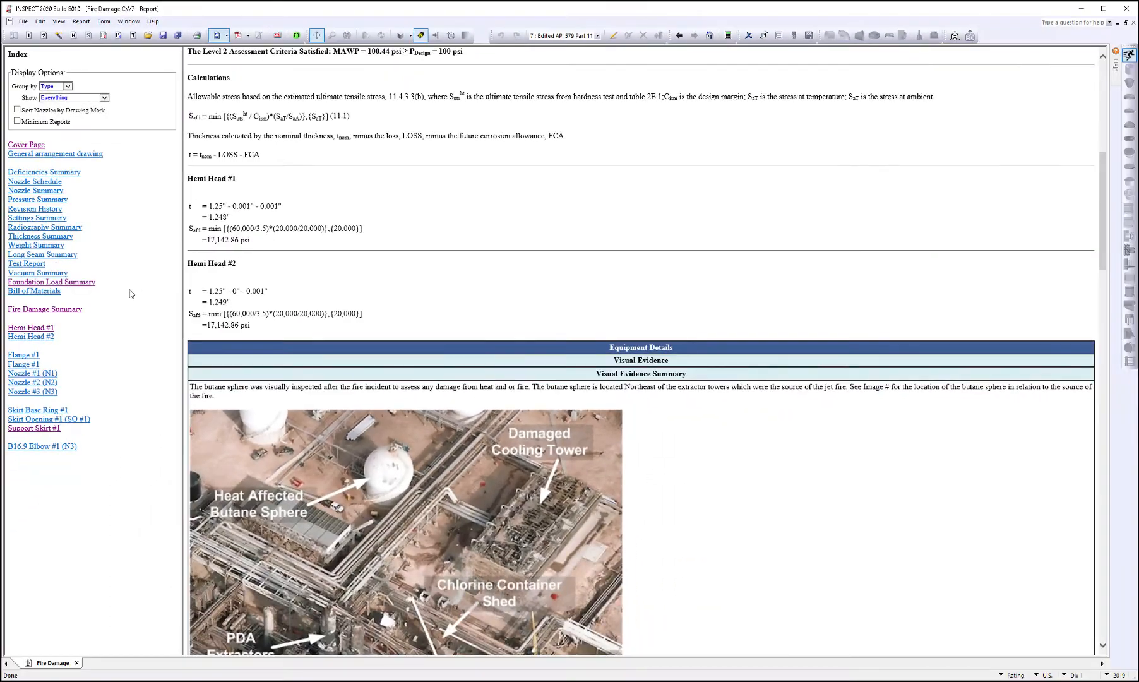
Highlight 17,142.86 psi in Hemi Head #1's 1.048" design thickness calculation
click(30, 328)
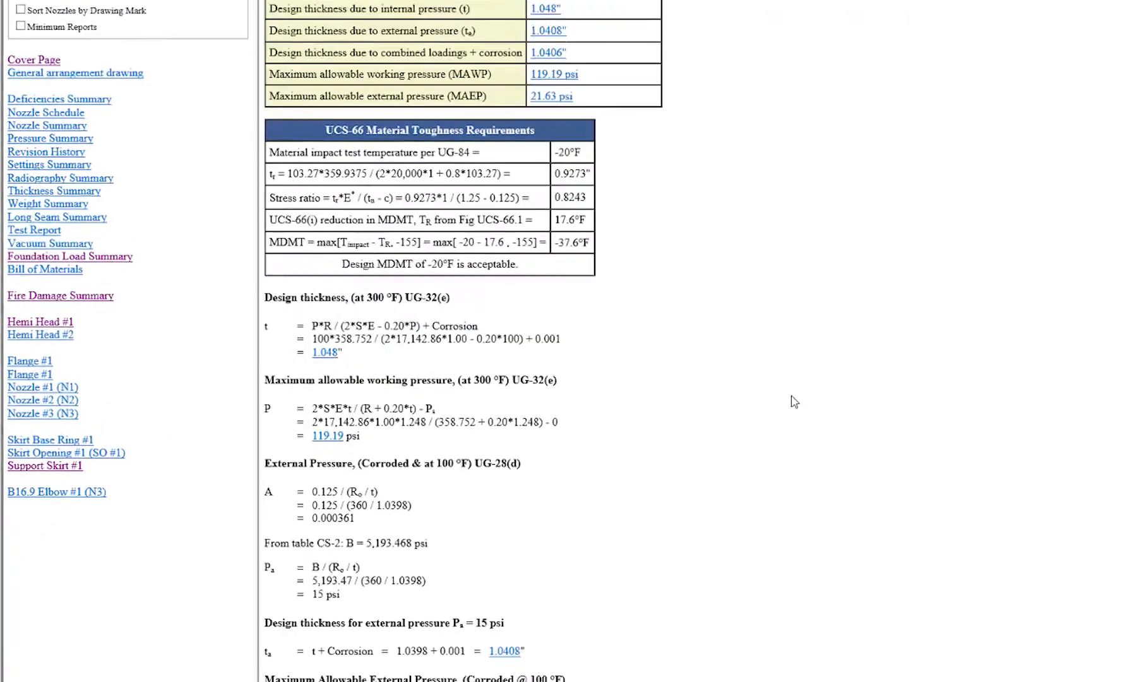
scroll(down, 3)
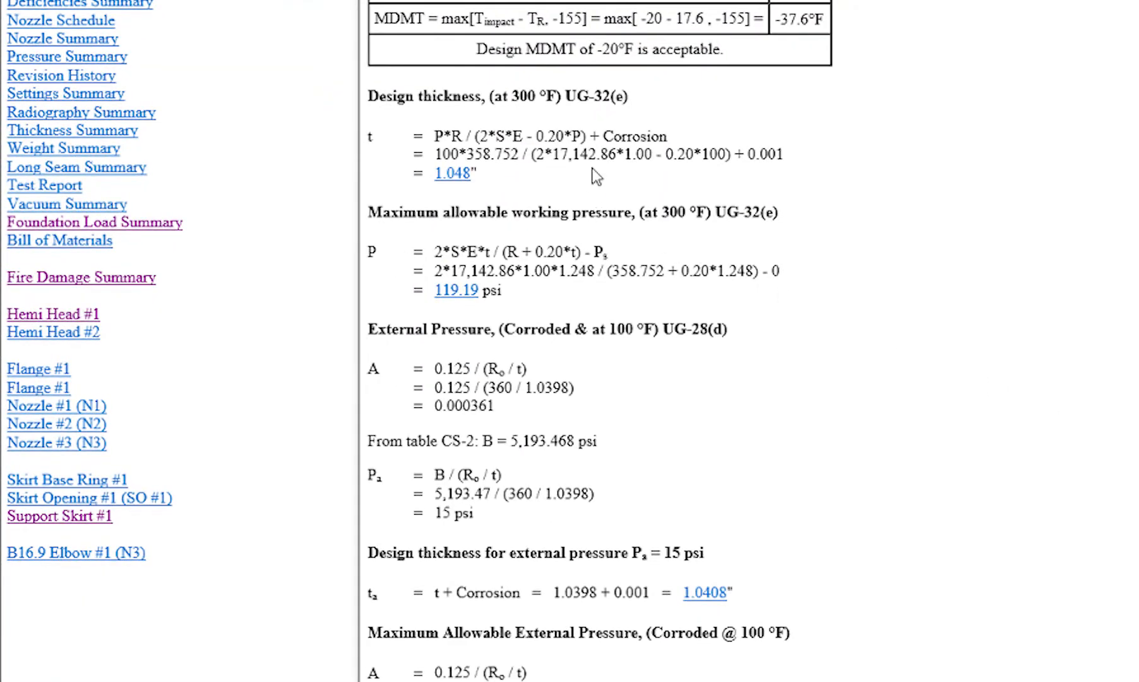
double_click(583, 155)
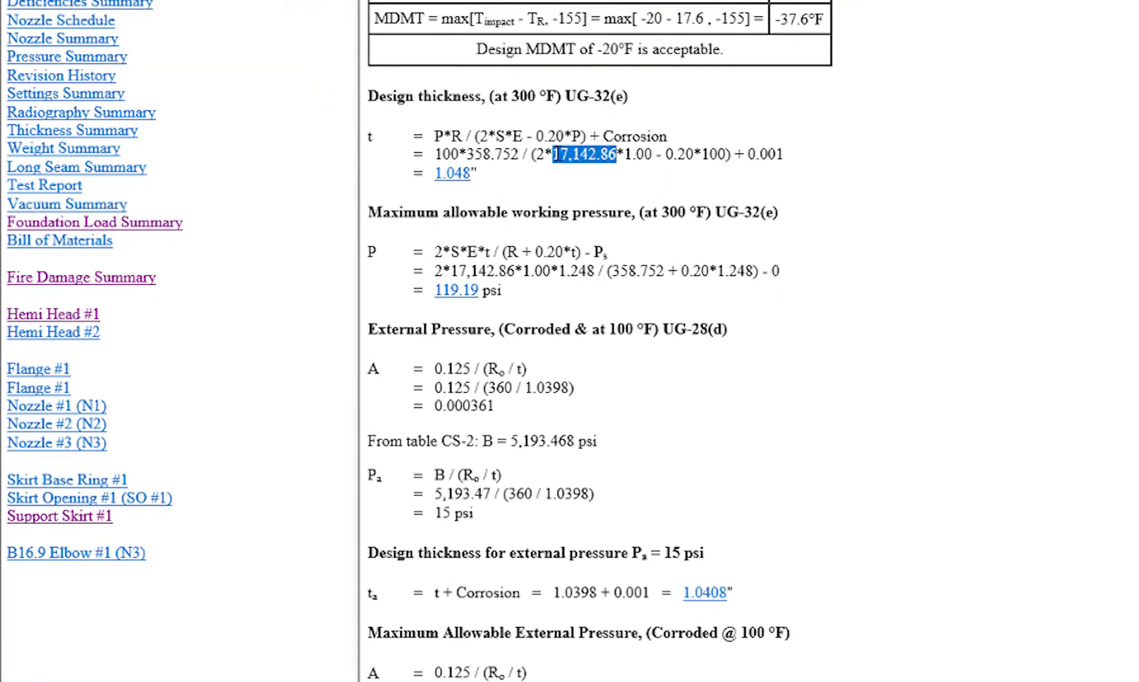
click(1044, 212)
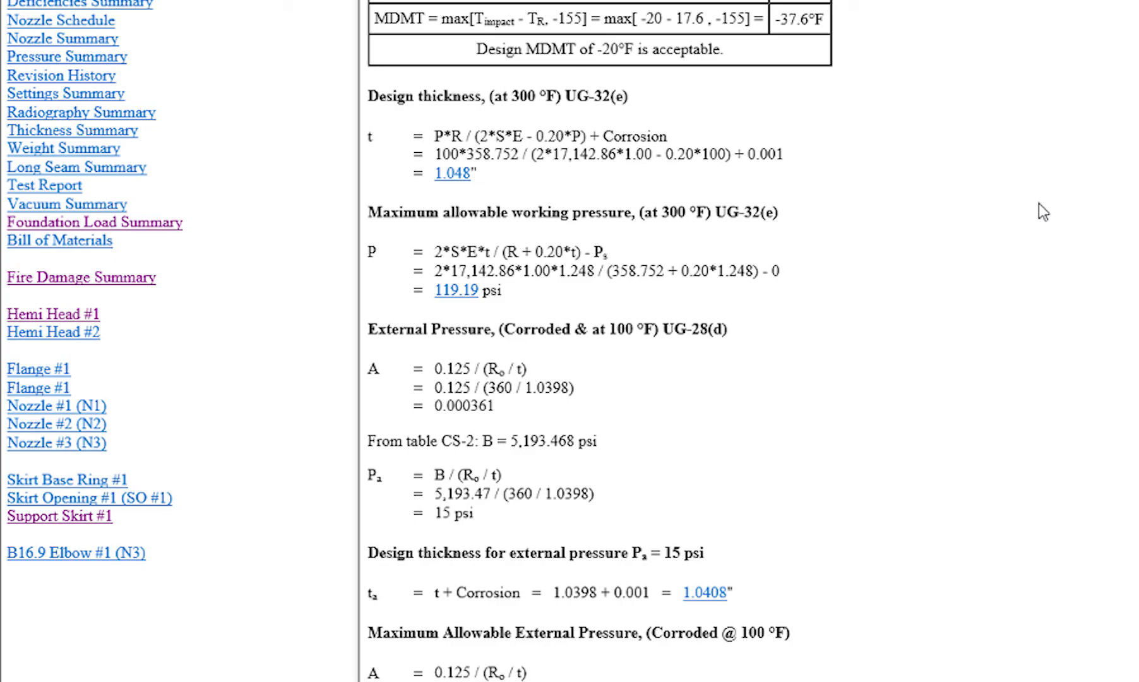
mouse_move(64, 287)
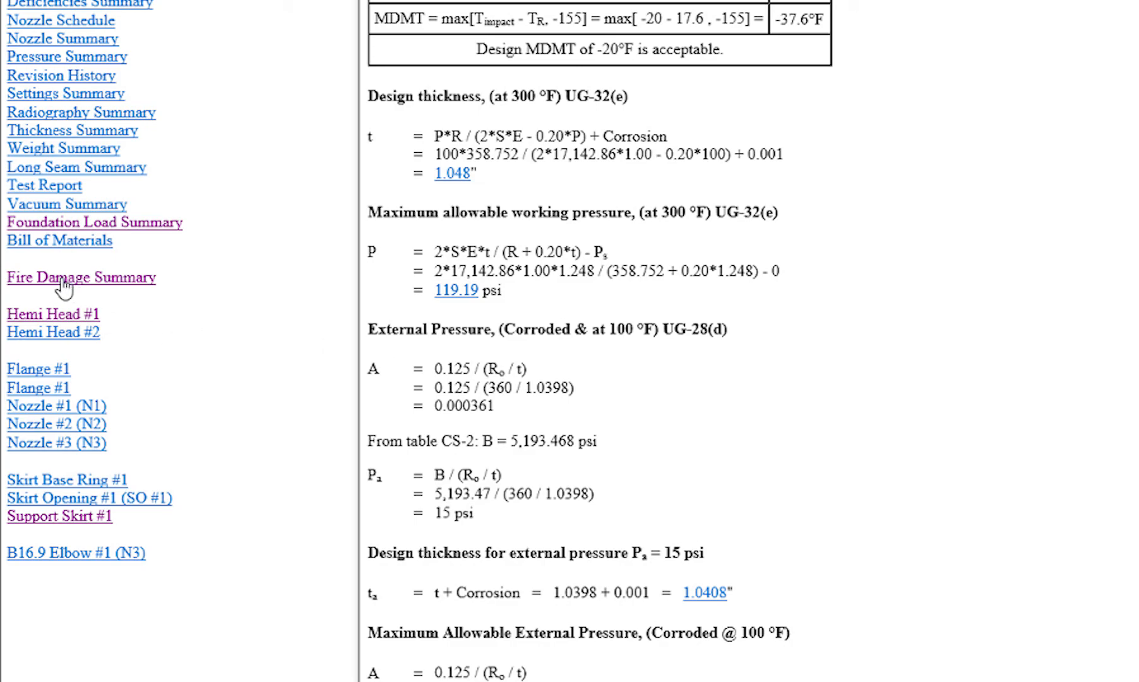
Scroll the Fire Damage Summary's visual evidence photos of the fire and Hemi Head #1's damaged coating
click(81, 277)
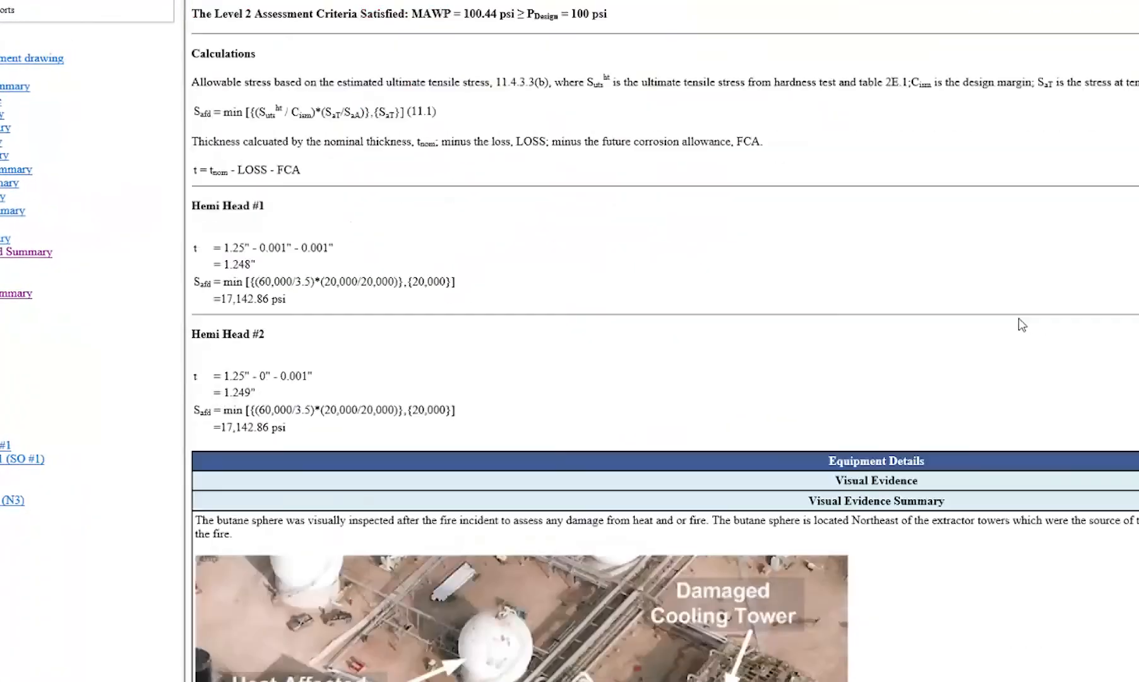
scroll(down, 3)
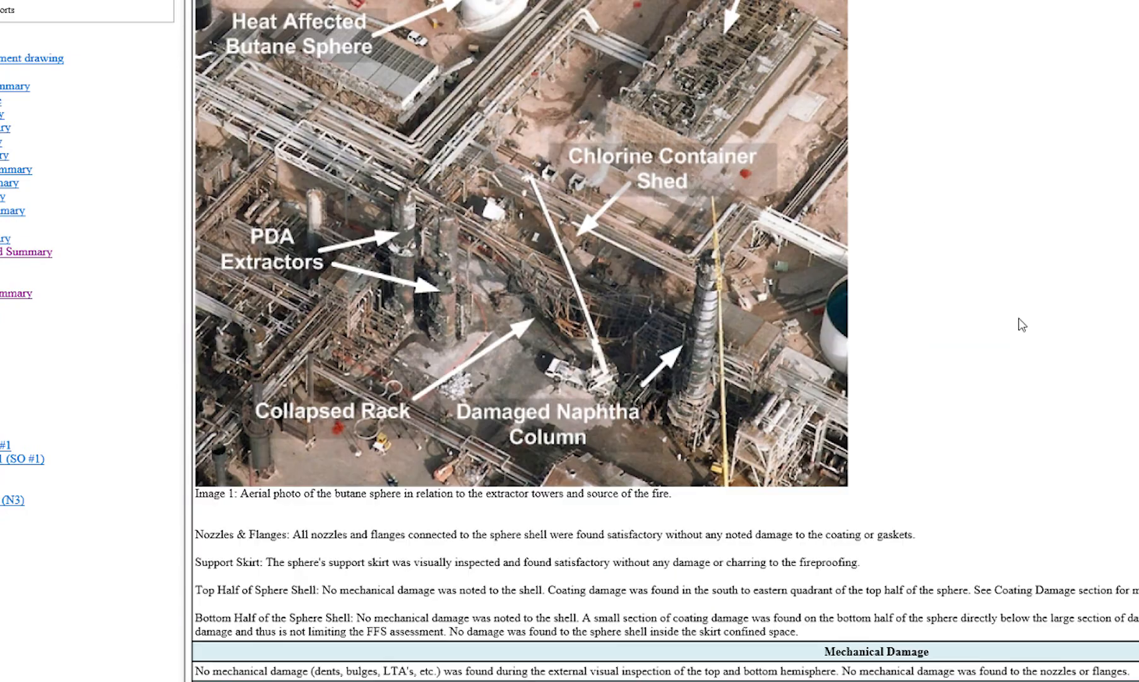
scroll(down, 3)
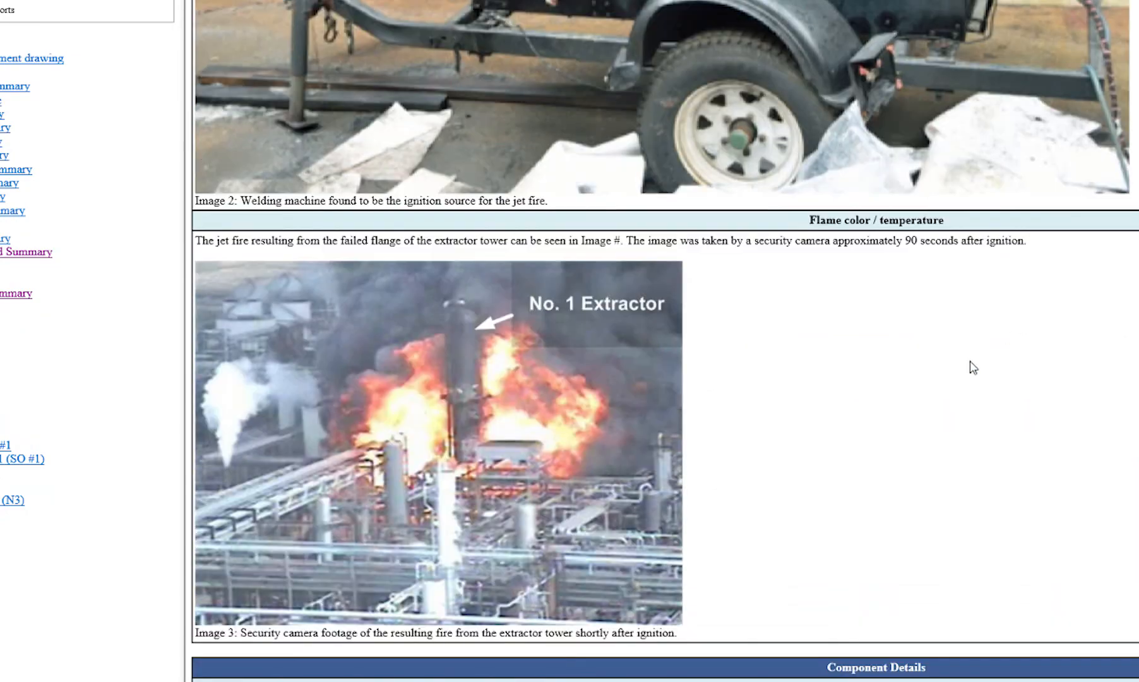
scroll(down, 3)
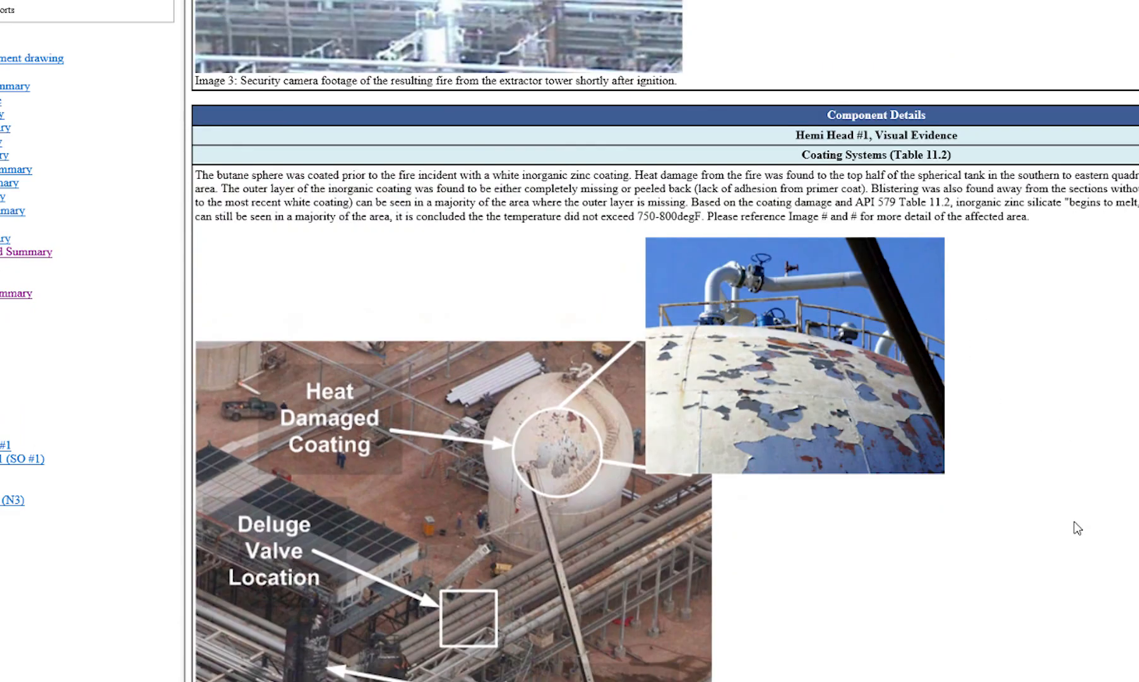
scroll(down, 3)
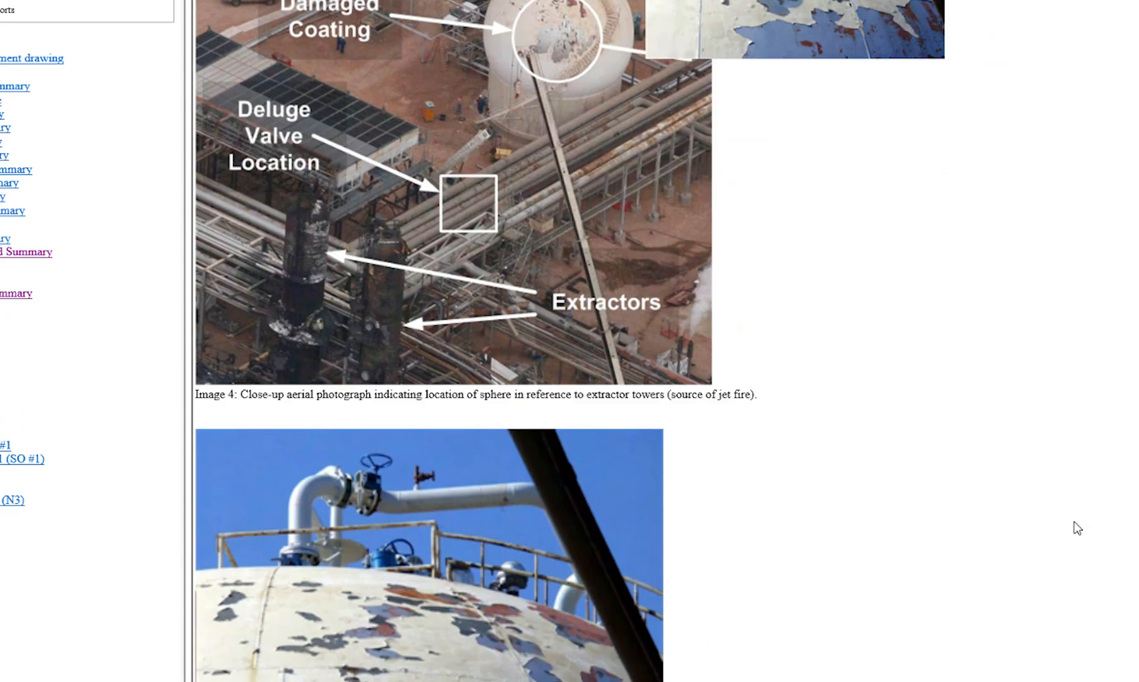
scroll(down, 3)
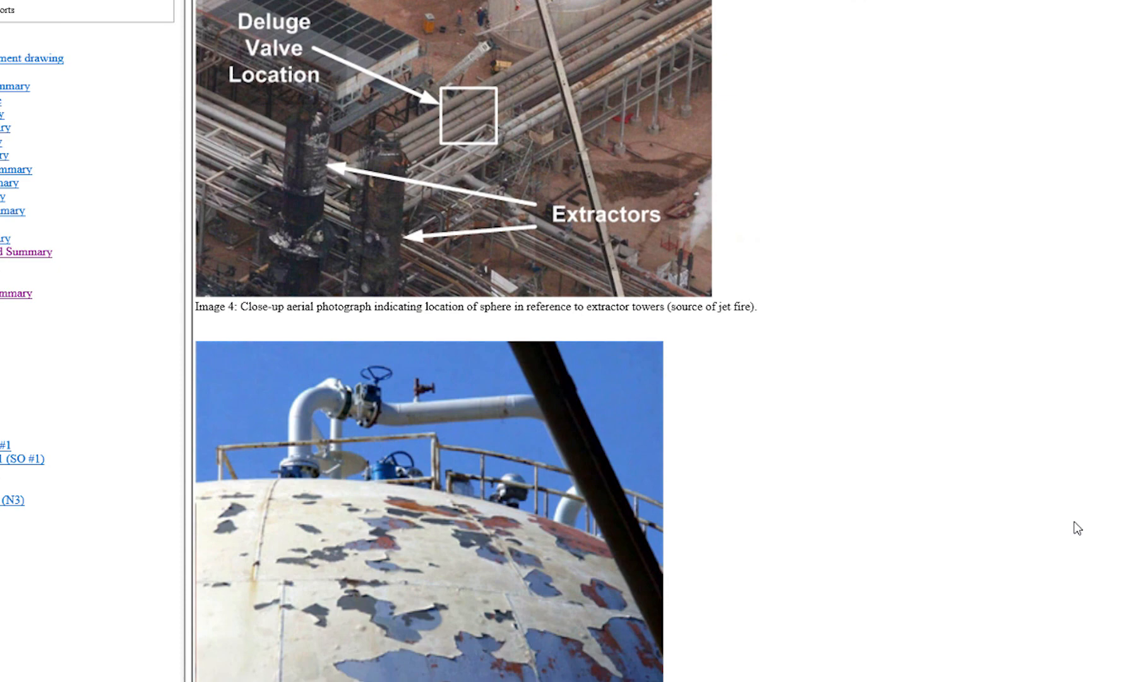